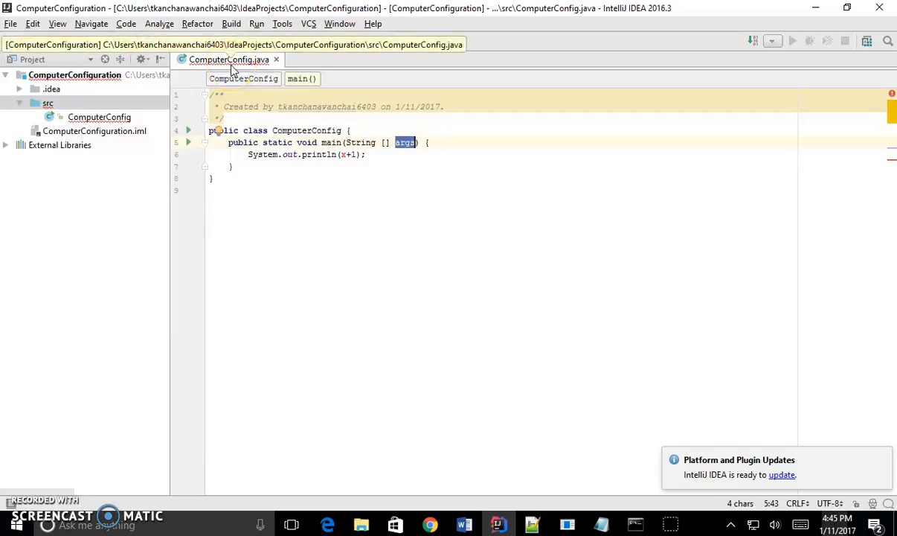
{"action": "mouse_move", "coordinate": [342, 153]}
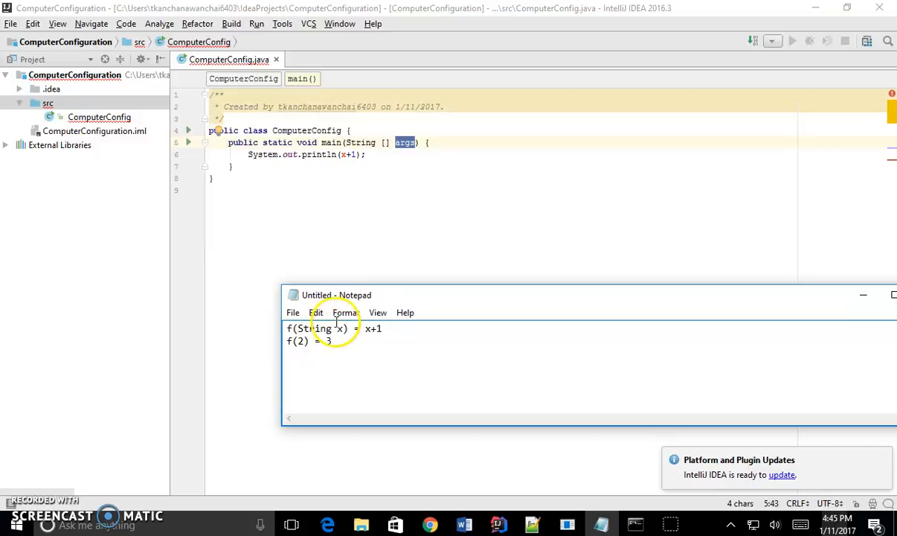
- Declare int x = 2 in main above the System.out.println(x+1) line
{"action": "double_click", "coordinate": [313, 329]}
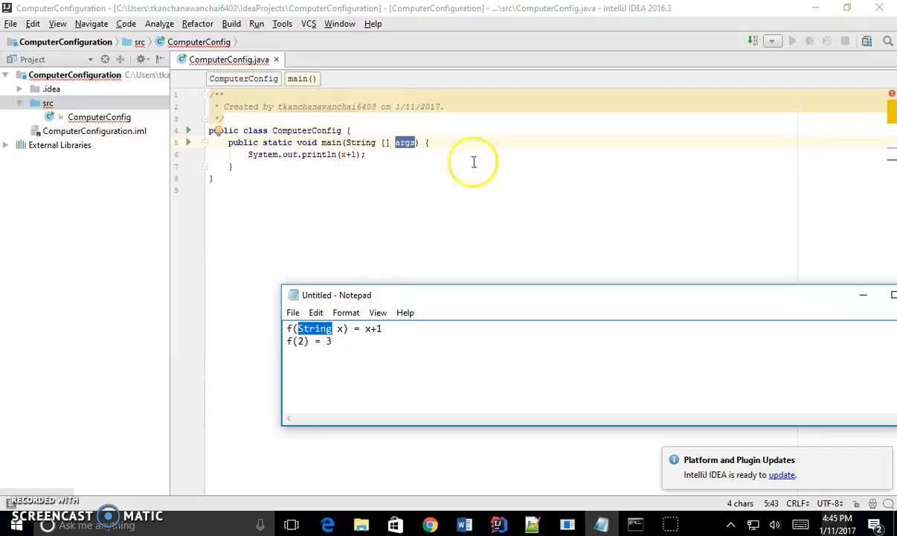
{"action": "mouse_move", "coordinate": [446, 143]}
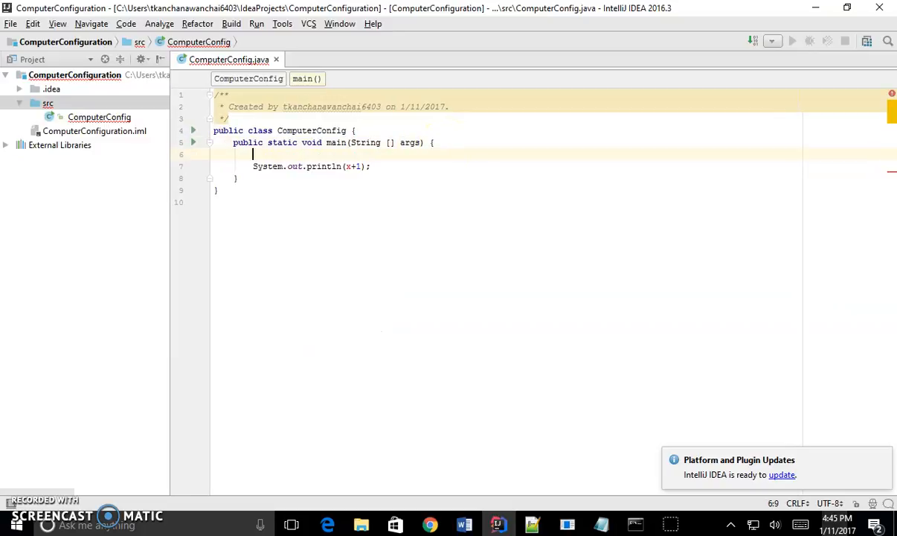
{"action": "type", "text": "int x"}
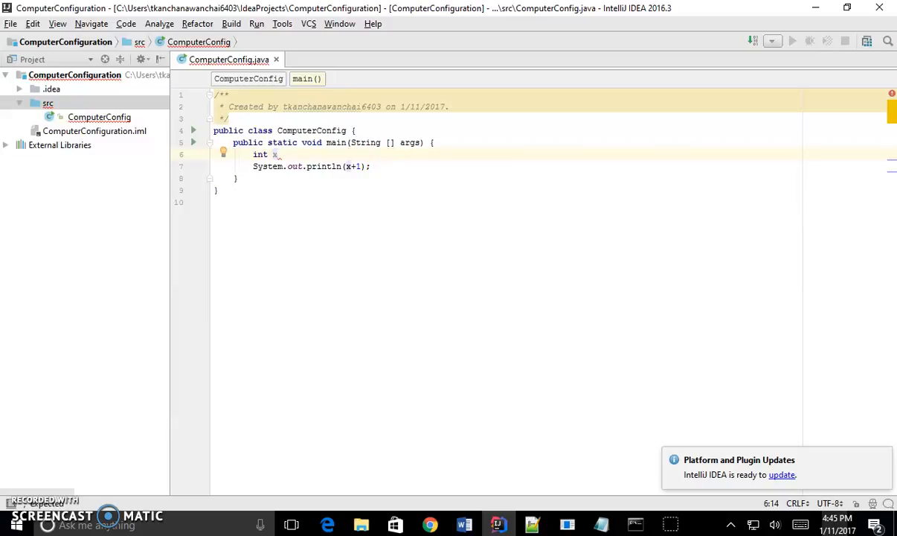
{"action": "type", "text": "=2"}
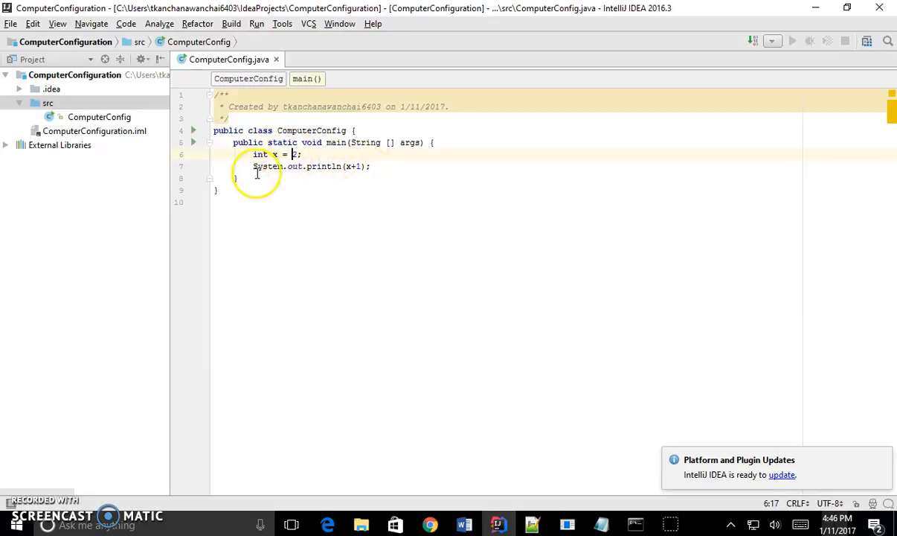
{"action": "left_click", "coordinate": [290, 202]}
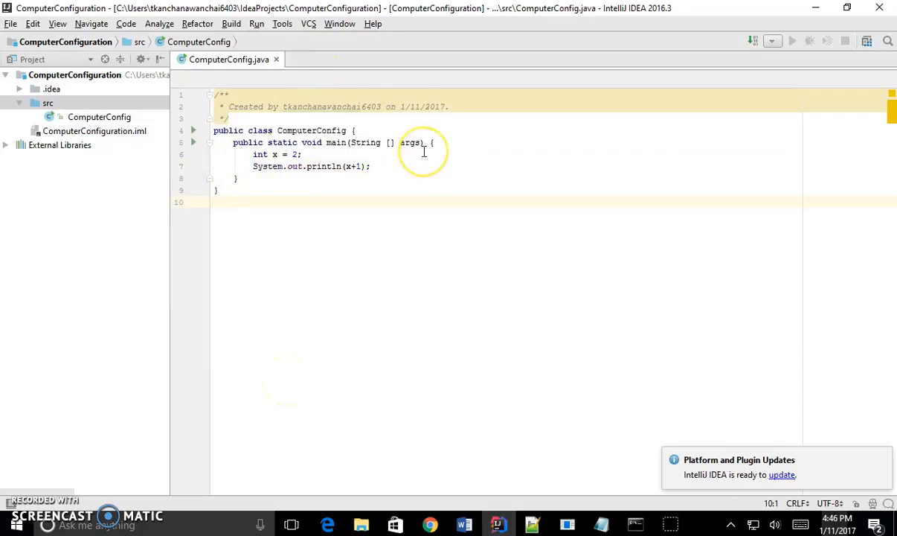
{"action": "mouse_move", "coordinate": [418, 143]}
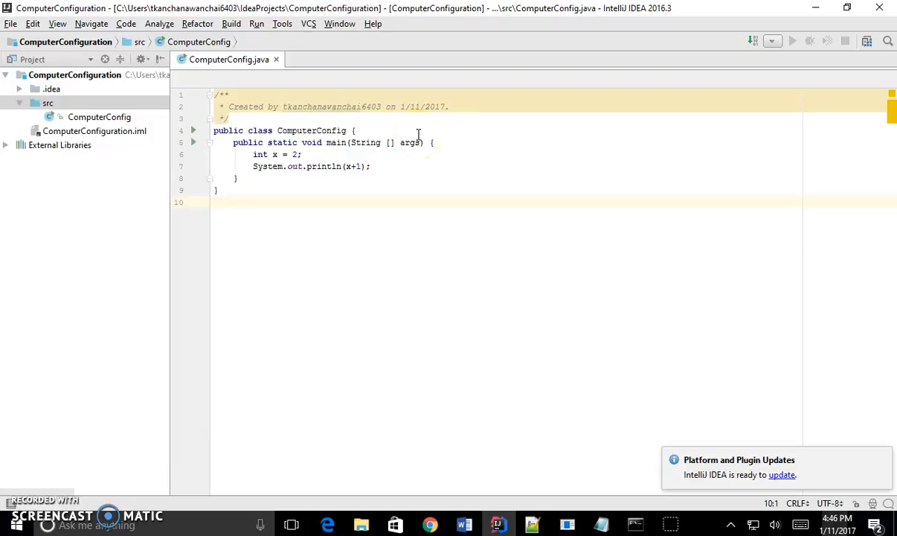
- Bring up the editor context menu offering Run 'ComputerConfig.main()'
{"action": "left_click", "coordinate": [98, 117]}
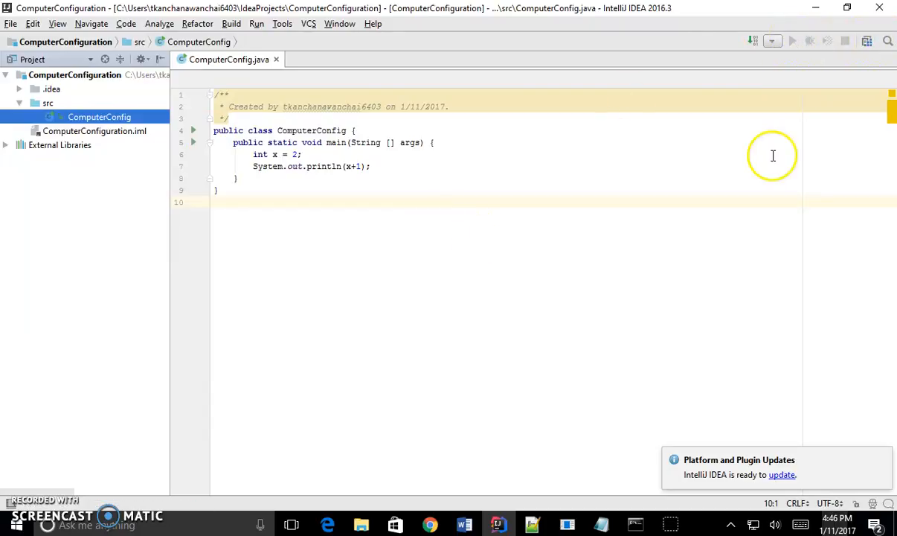
{"action": "mouse_move", "coordinate": [792, 42]}
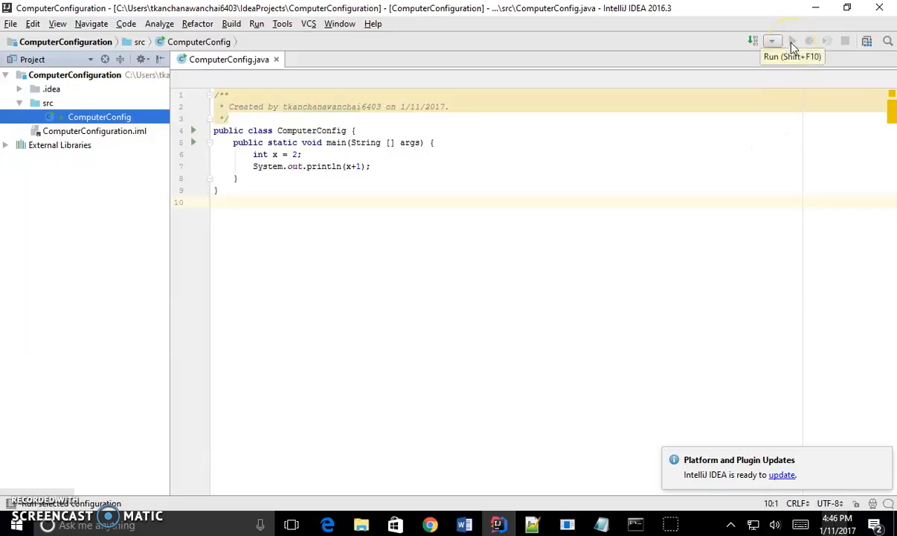
{"action": "mouse_move", "coordinate": [728, 164]}
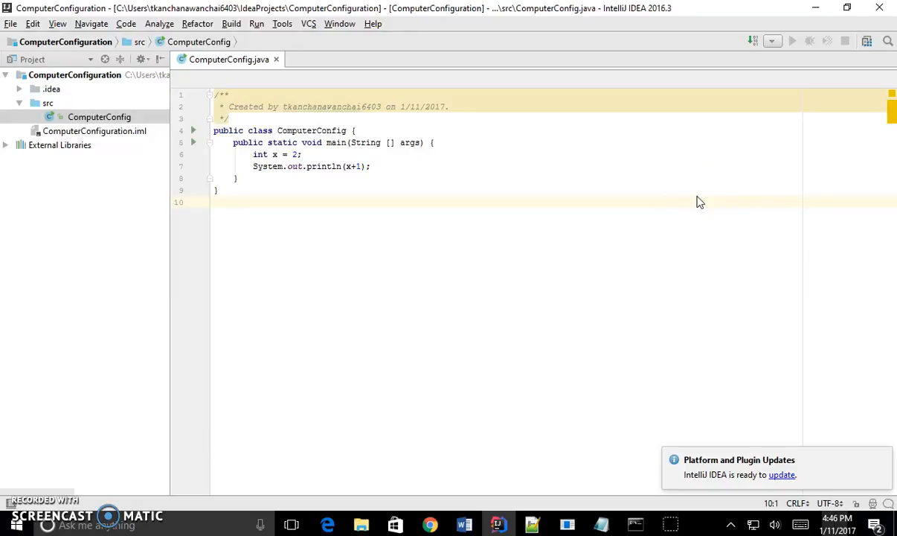
{"action": "mouse_move", "coordinate": [438, 215]}
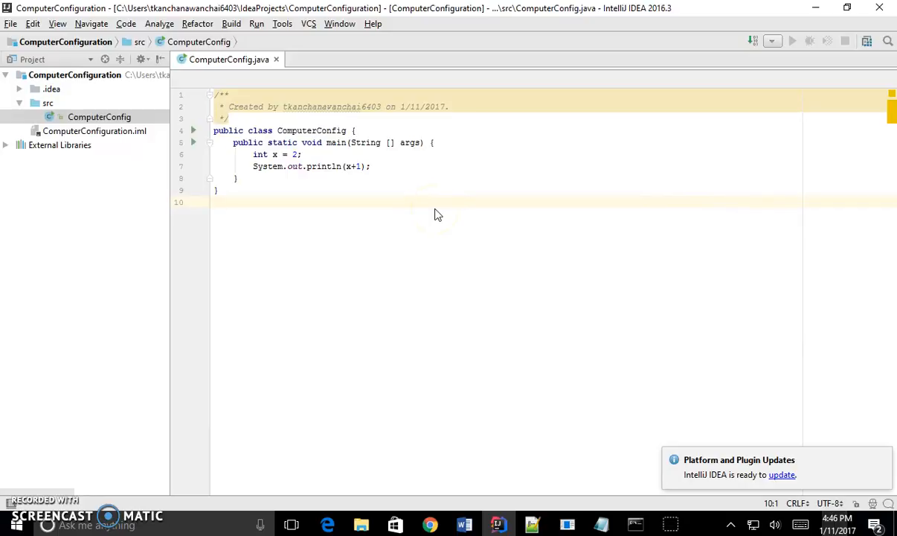
{"action": "right_click", "coordinate": [434, 211]}
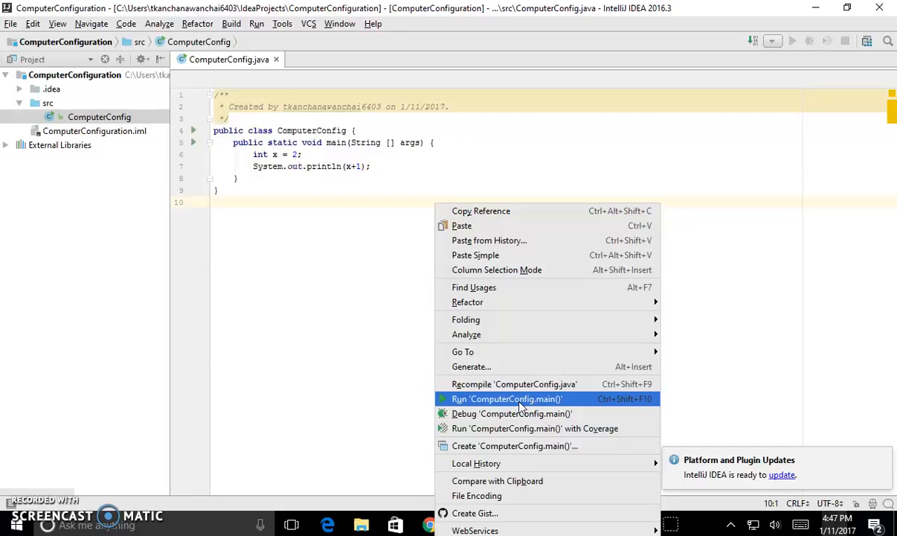
- Run ComputerConfig.main() so the Run panel shows 3 and exit code 0
{"action": "left_click", "coordinate": [505, 399]}
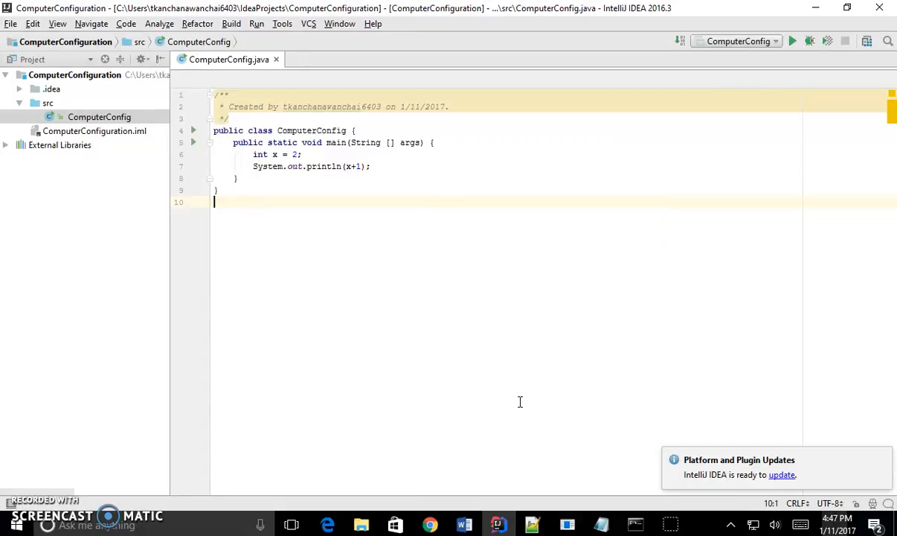
{"action": "left_click", "coordinate": [791, 41]}
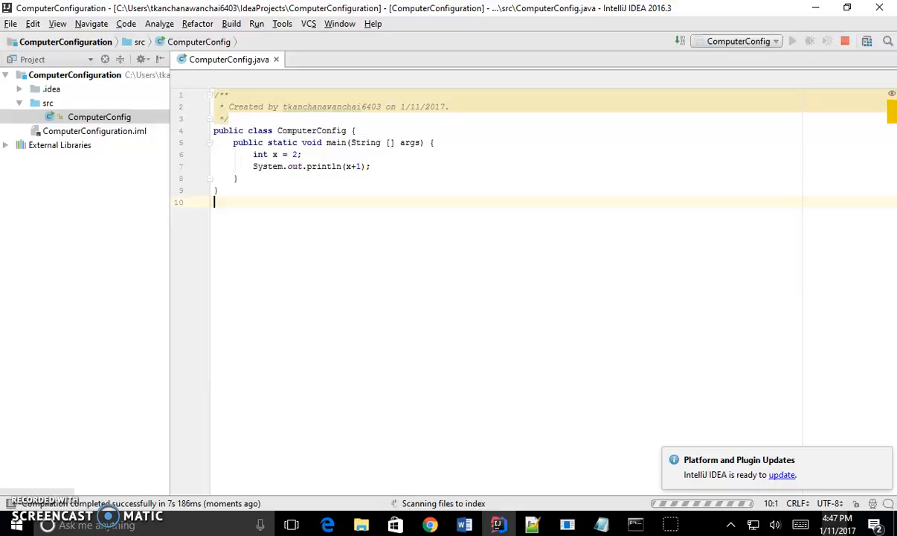
{"action": "left_click", "coordinate": [792, 42]}
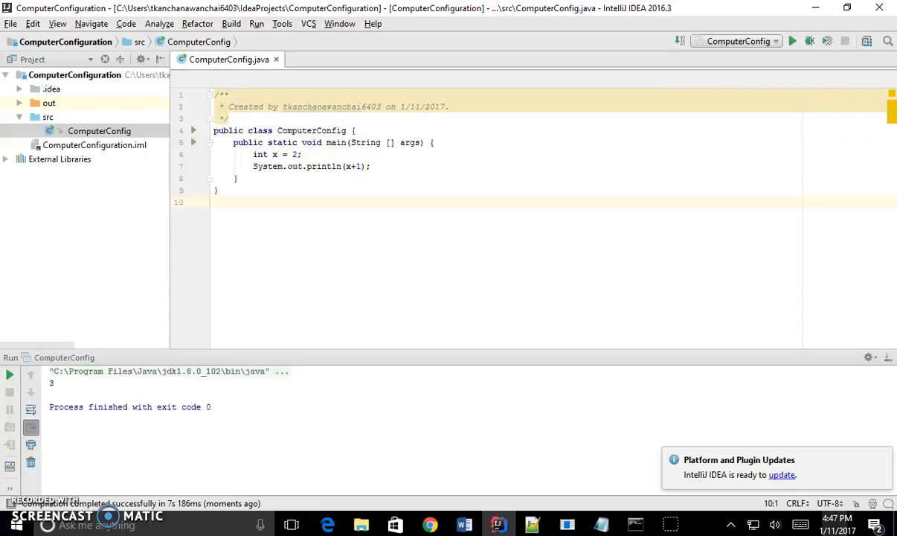
{"action": "mouse_move", "coordinate": [574, 182]}
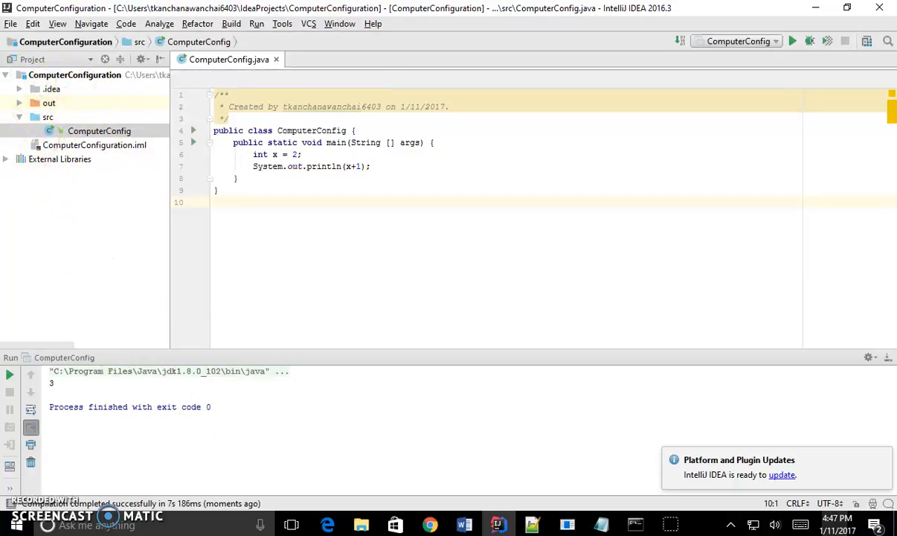
- Expand External Libraries to list the JDK 1.8 jars such as jce.jar and jfxrt.jar
{"action": "left_click", "coordinate": [6, 159]}
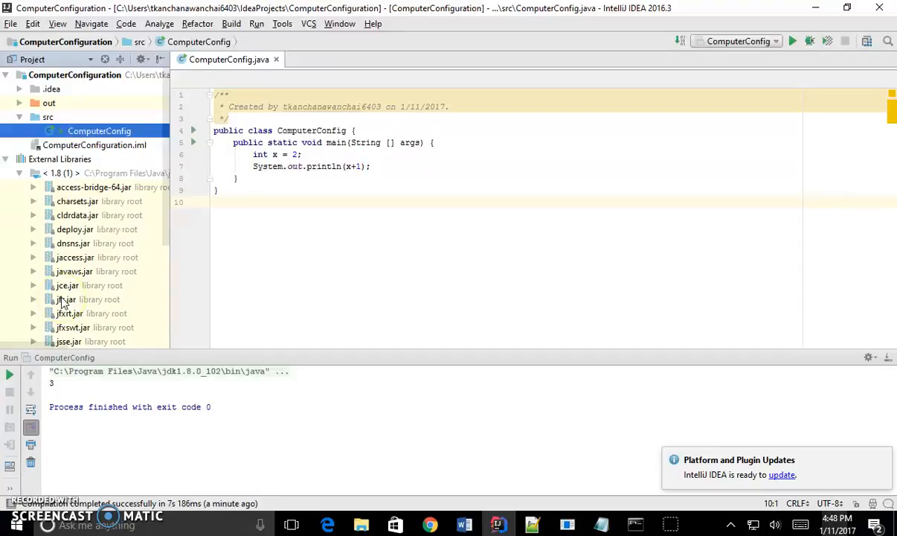
{"action": "scroll", "scroll_direction": "down", "scroll_amount": 3}
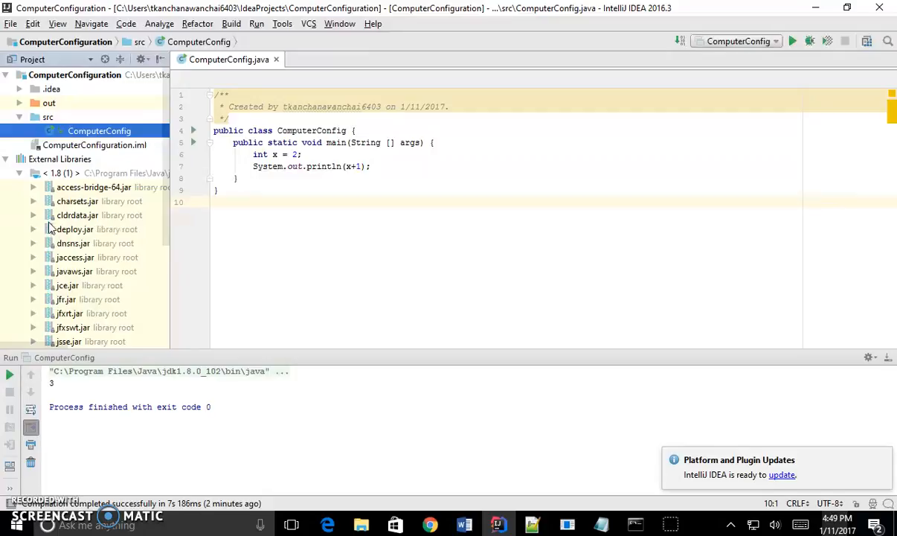
{"action": "mouse_move", "coordinate": [81, 229]}
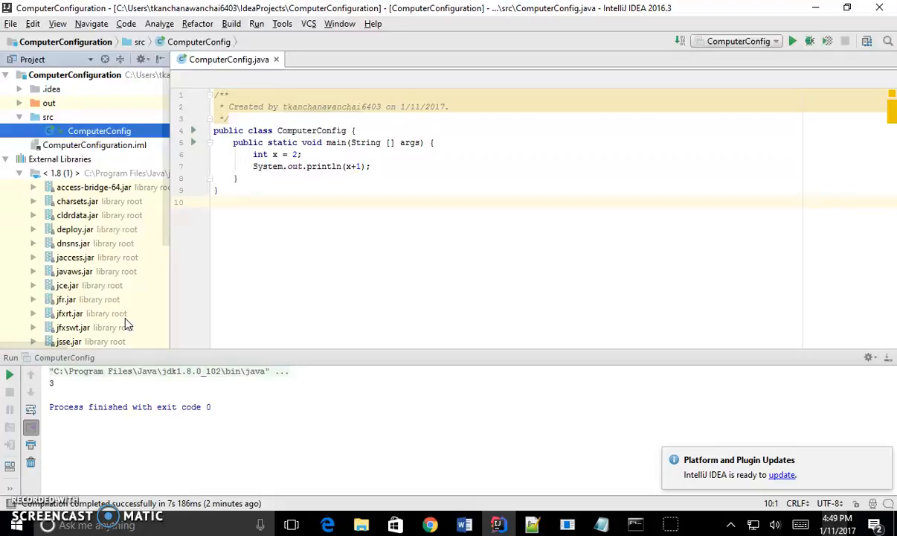
{"action": "mouse_move", "coordinate": [136, 211]}
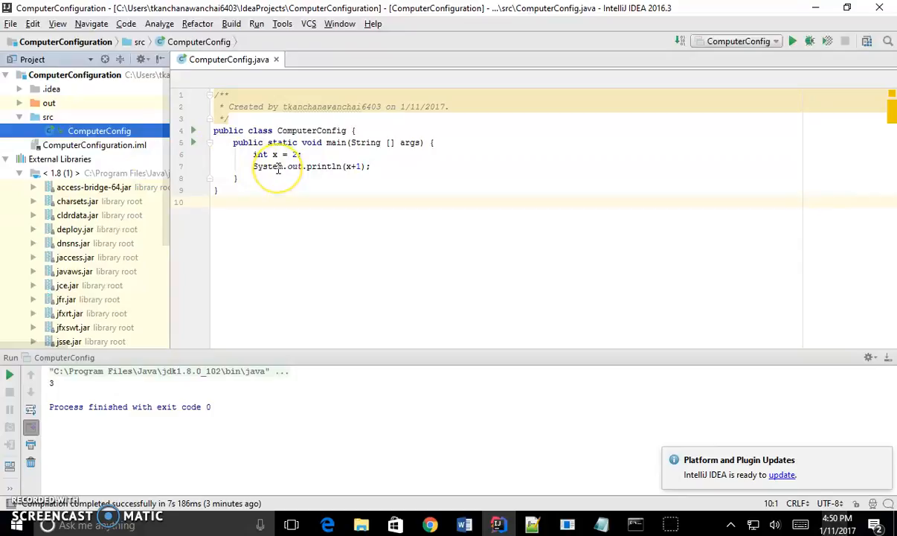
{"action": "mouse_move", "coordinate": [289, 239]}
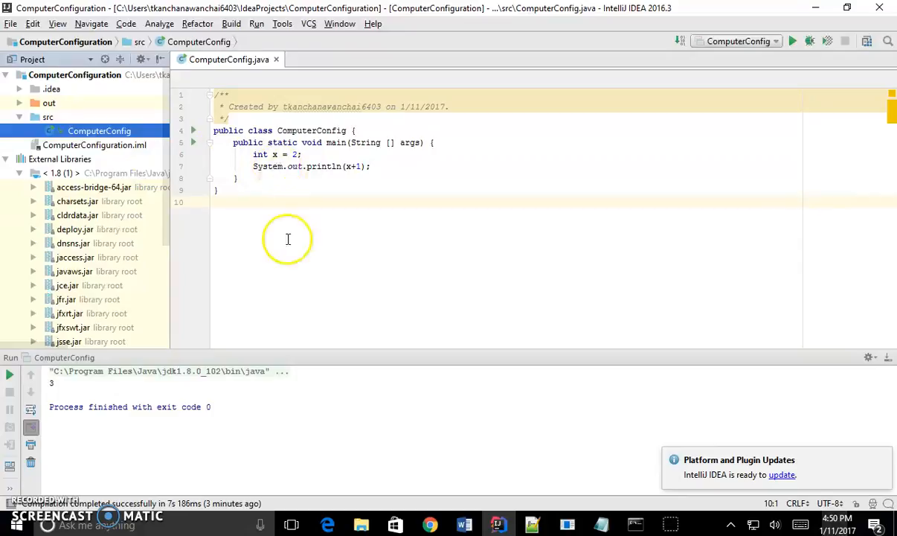
{"action": "mouse_move", "coordinate": [315, 167]}
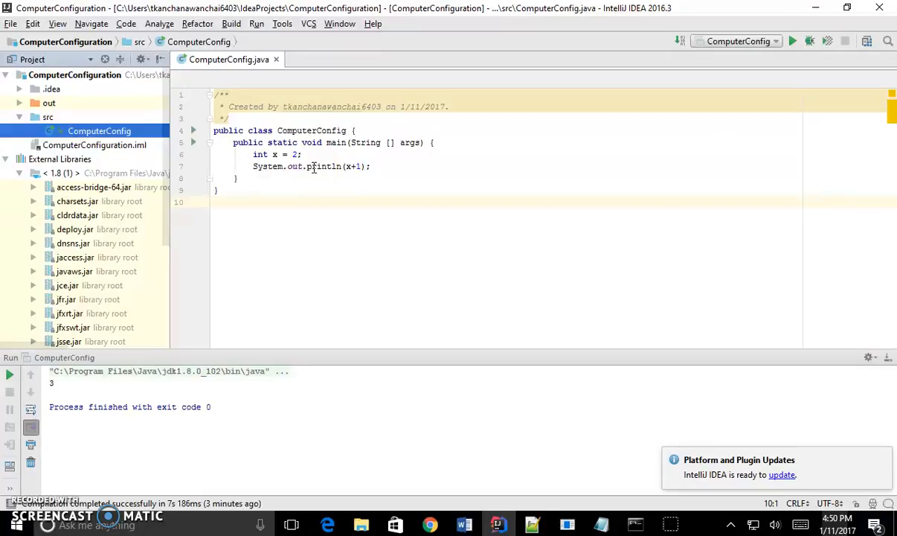
{"action": "left_click", "coordinate": [99, 131]}
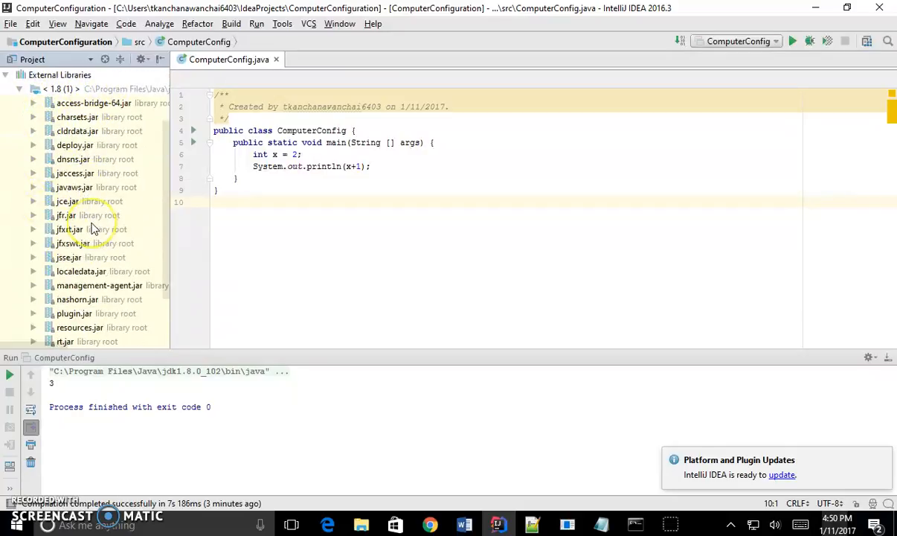
- Expand rt.jar and its java package in the Project tree
{"action": "scroll", "scroll_direction": "down", "scroll_amount": 3}
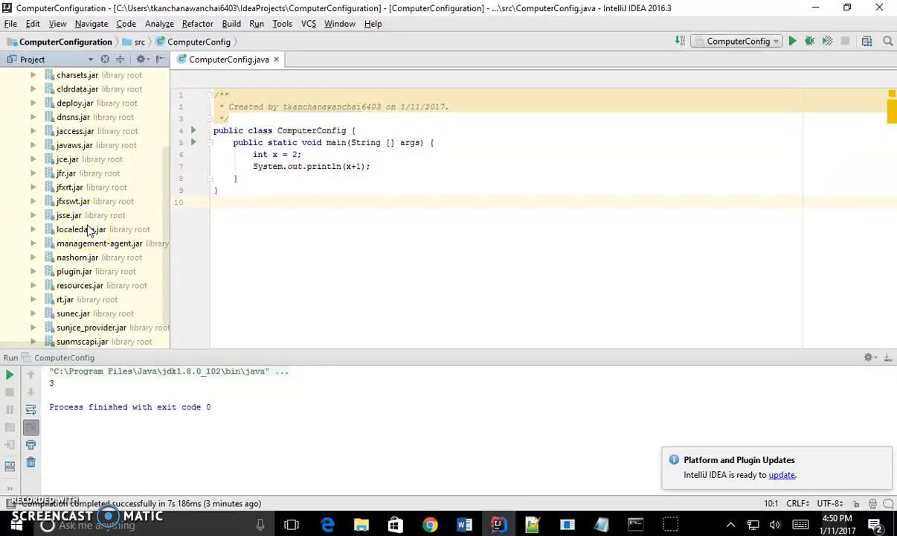
{"action": "mouse_move", "coordinate": [31, 308]}
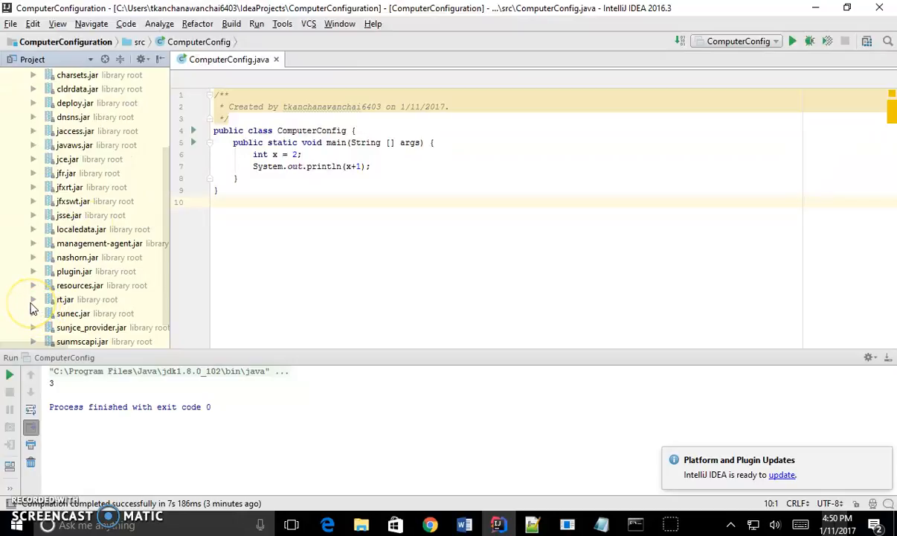
{"action": "mouse_move", "coordinate": [37, 306]}
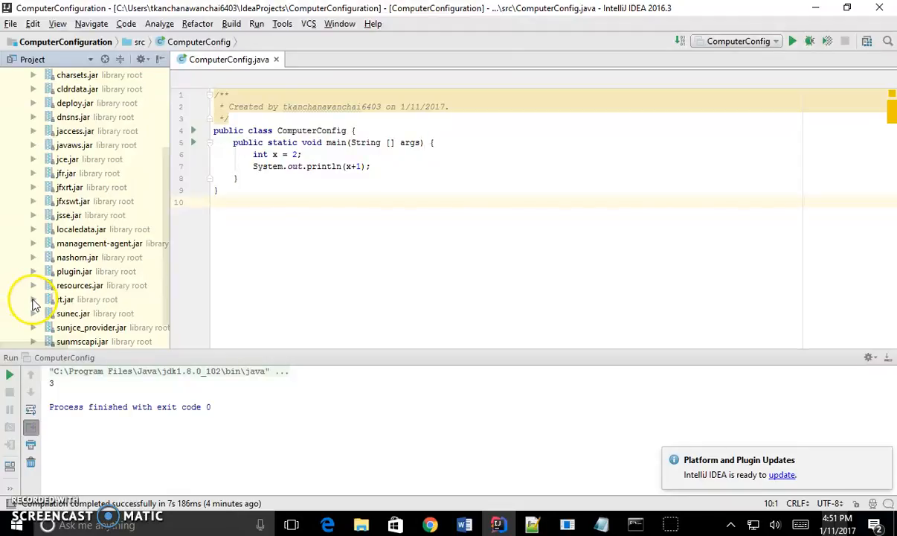
{"action": "left_click", "coordinate": [33, 299]}
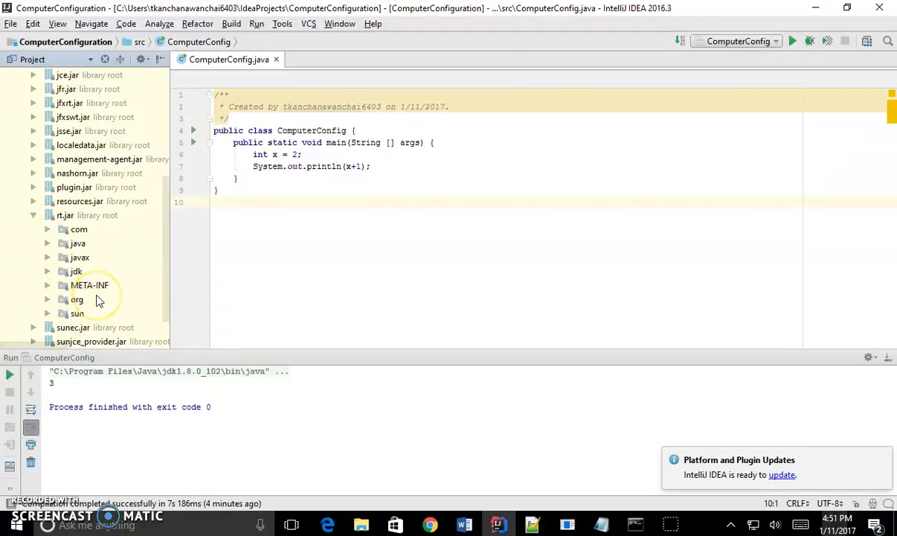
{"action": "scroll", "scroll_direction": "down", "scroll_amount": 3}
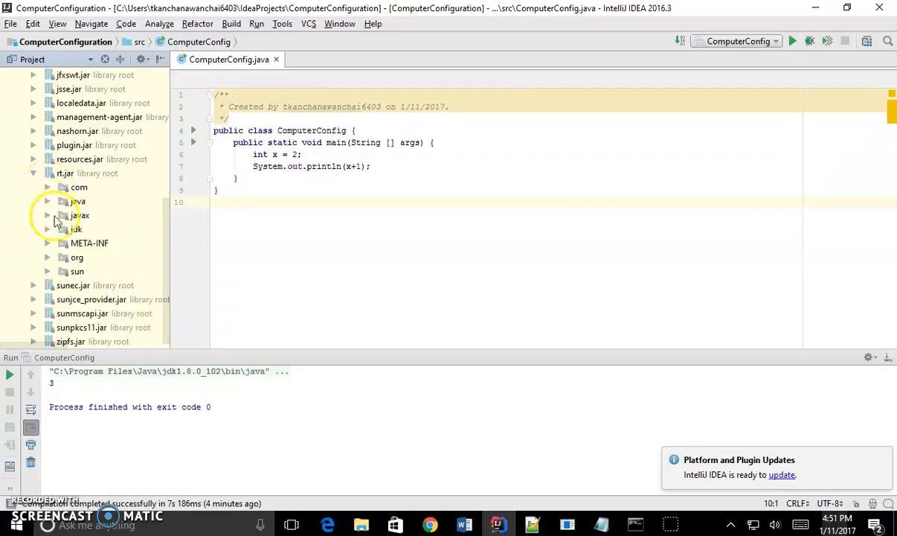
{"action": "left_click", "coordinate": [48, 201]}
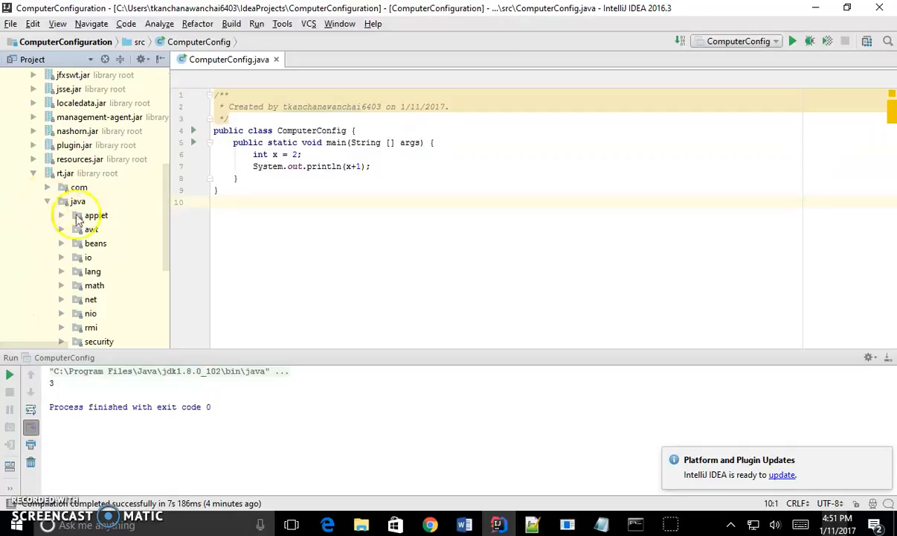
- Expand java.util and look through its classes such as HashMap and Scanner
{"action": "scroll", "scroll_direction": "down", "scroll_amount": 3}
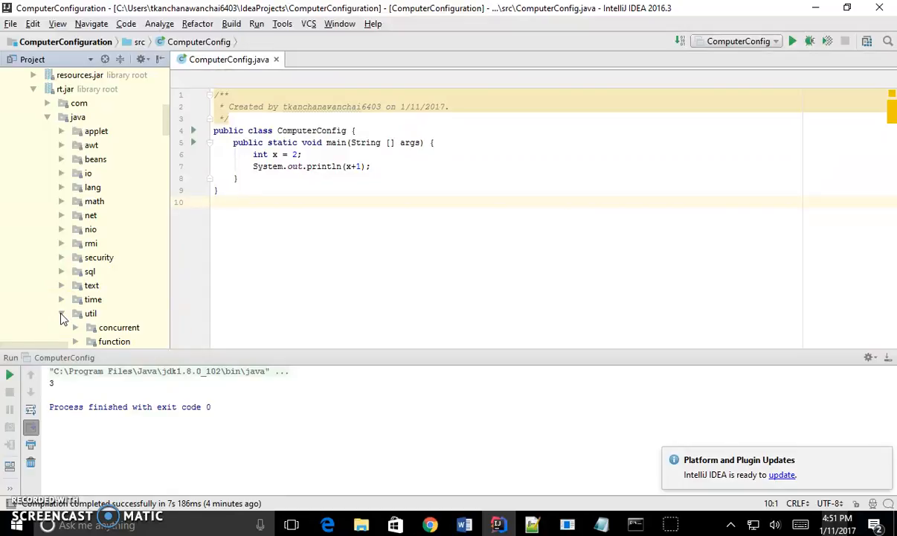
{"action": "left_click", "coordinate": [62, 312]}
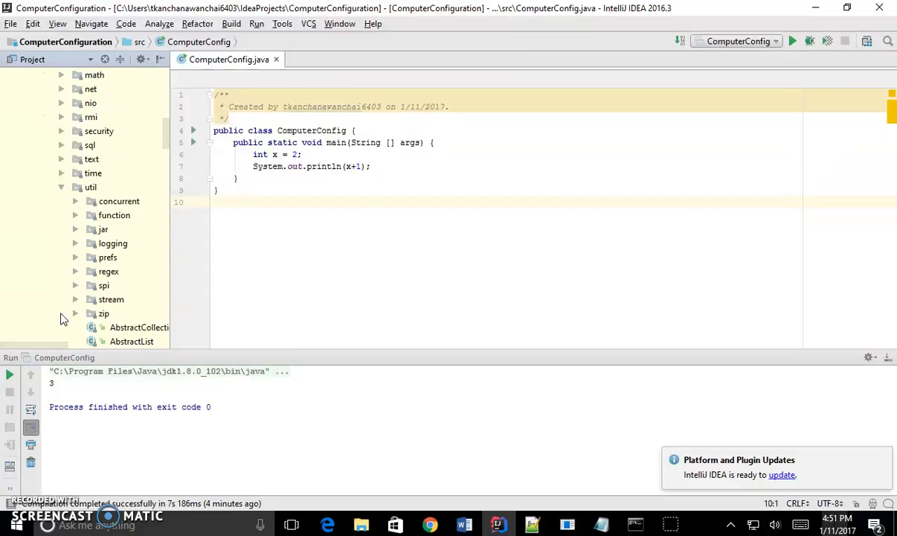
{"action": "scroll", "scroll_direction": "down", "scroll_amount": 3}
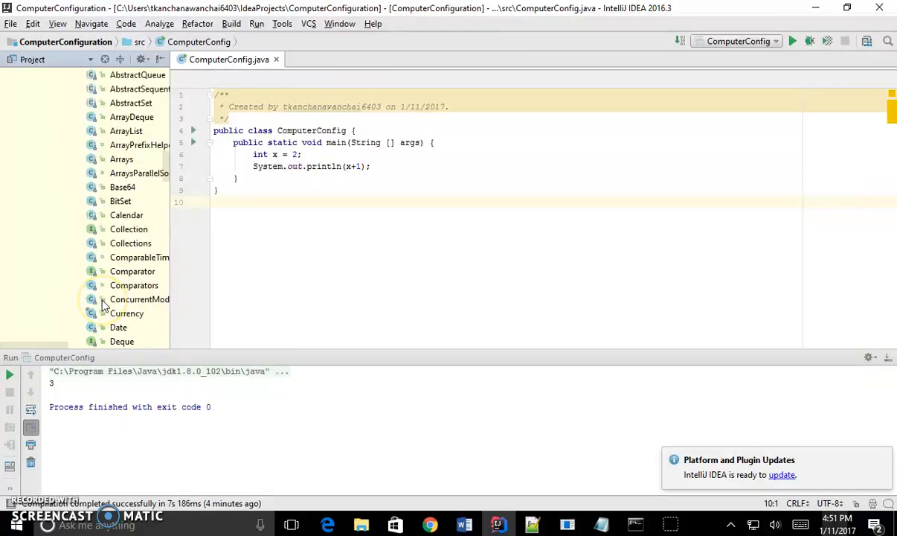
{"action": "scroll", "scroll_direction": "down", "scroll_amount": 3}
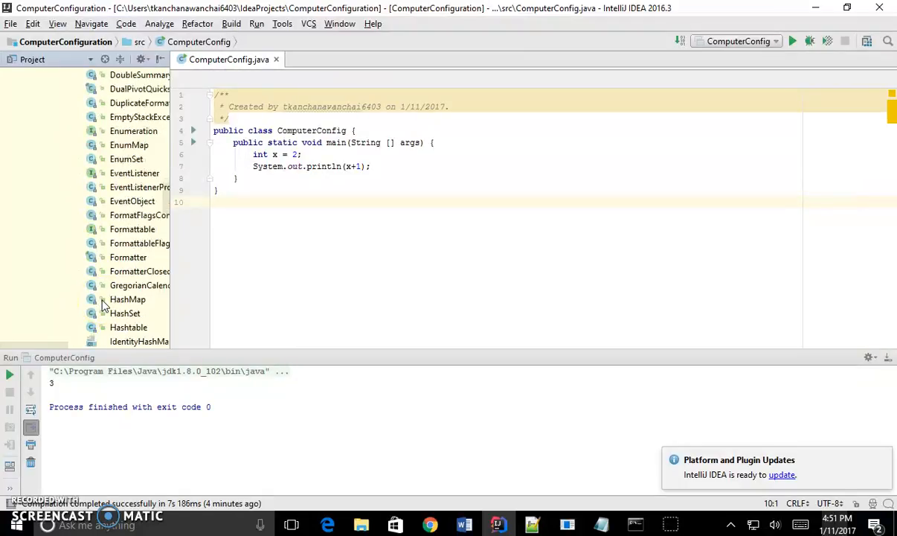
{"action": "scroll", "scroll_direction": "down", "scroll_amount": 3}
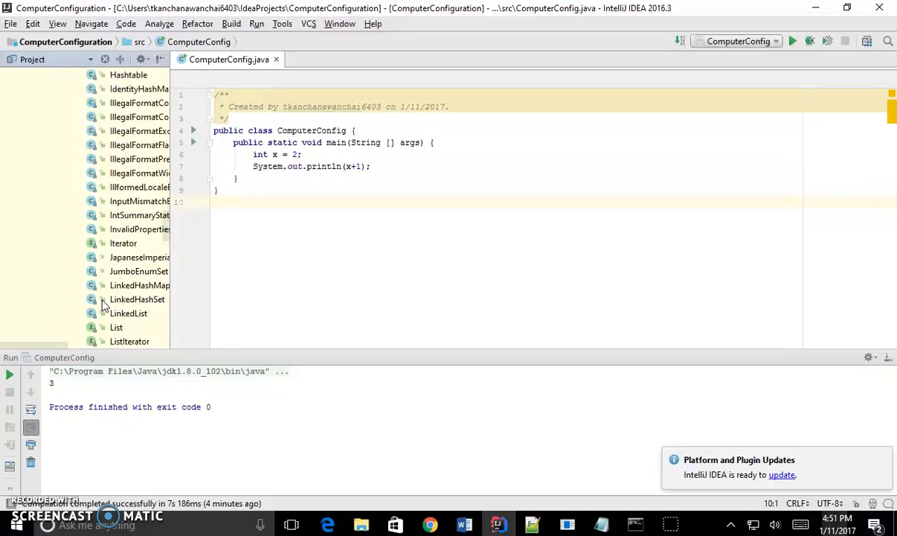
{"action": "scroll", "scroll_direction": "down", "scroll_amount": 3}
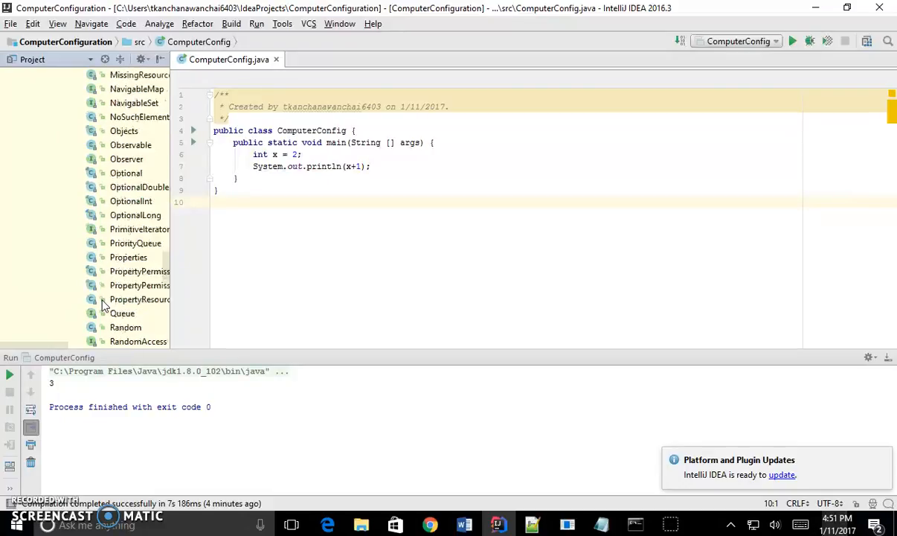
{"action": "scroll", "scroll_direction": "down", "scroll_amount": 3}
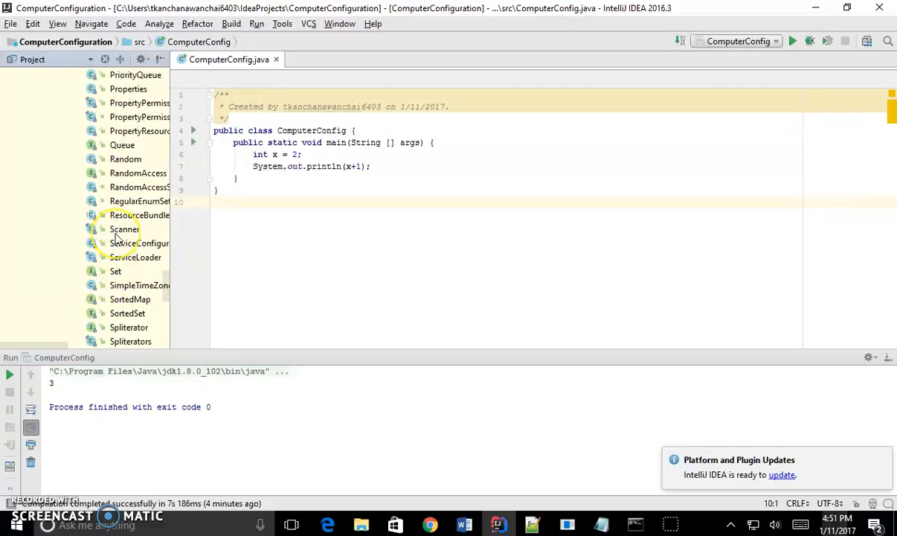
{"action": "left_click", "coordinate": [125, 229]}
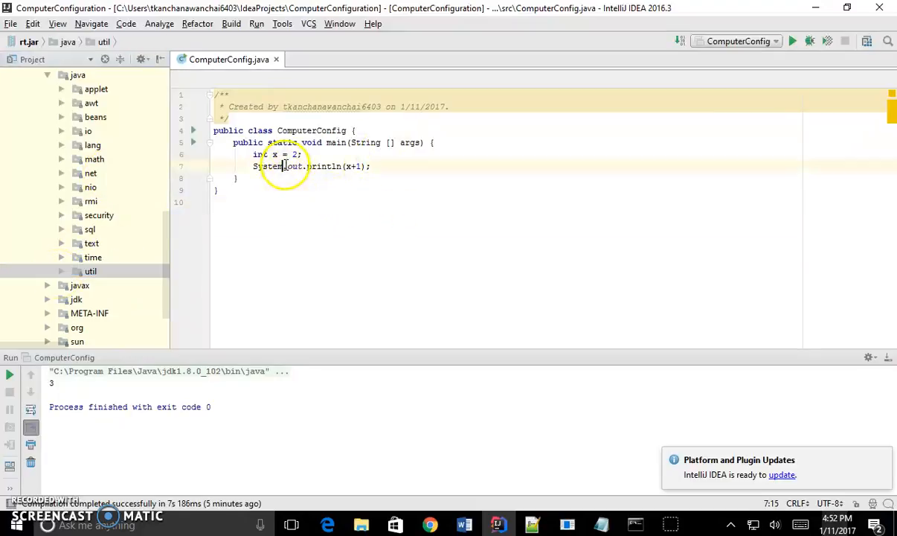
- Select System in the code and reveal the System class under rt.jar's java.lang package
{"action": "double_click", "coordinate": [264, 166]}
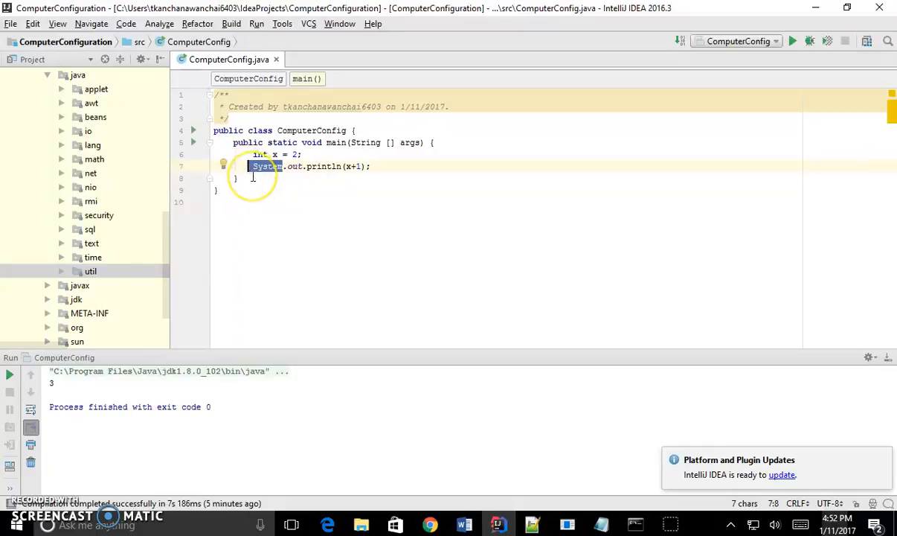
{"action": "mouse_move", "coordinate": [51, 95]}
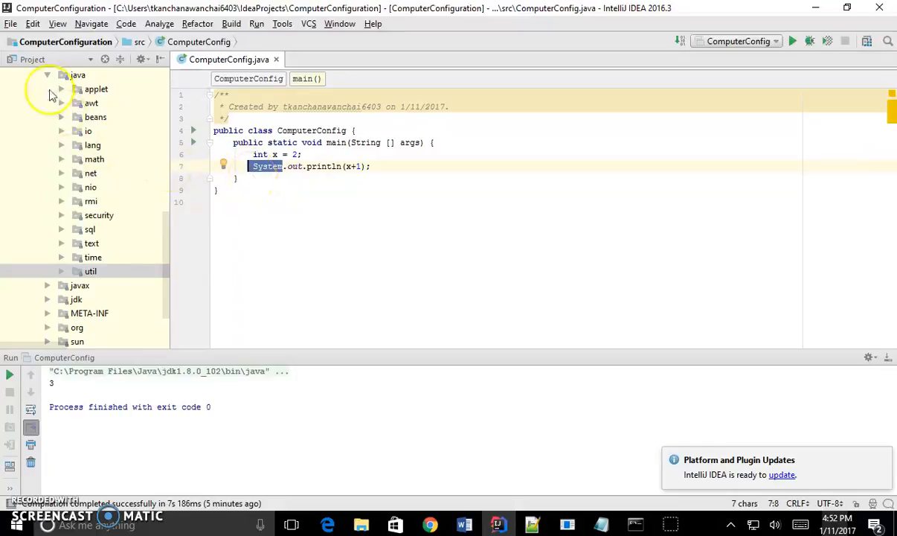
{"action": "left_click", "coordinate": [62, 146]}
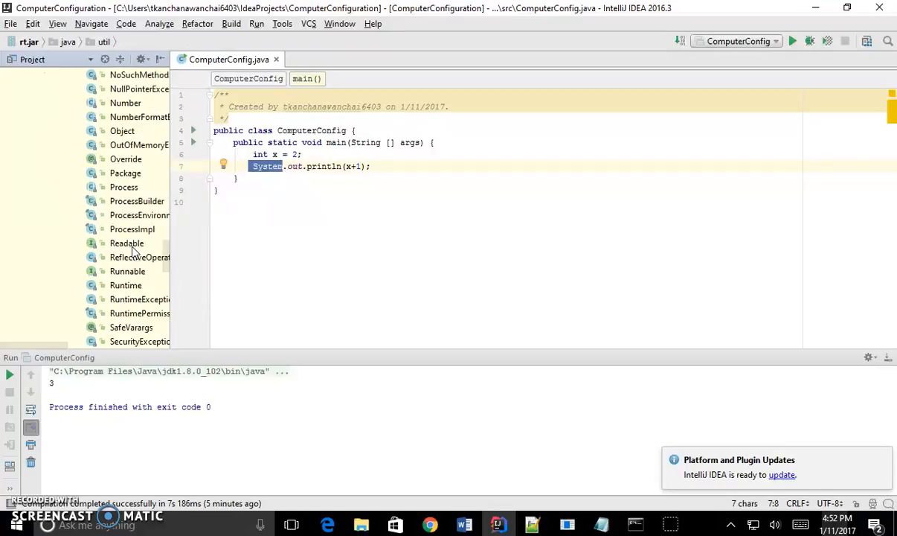
{"action": "scroll", "scroll_direction": "down", "scroll_amount": 3}
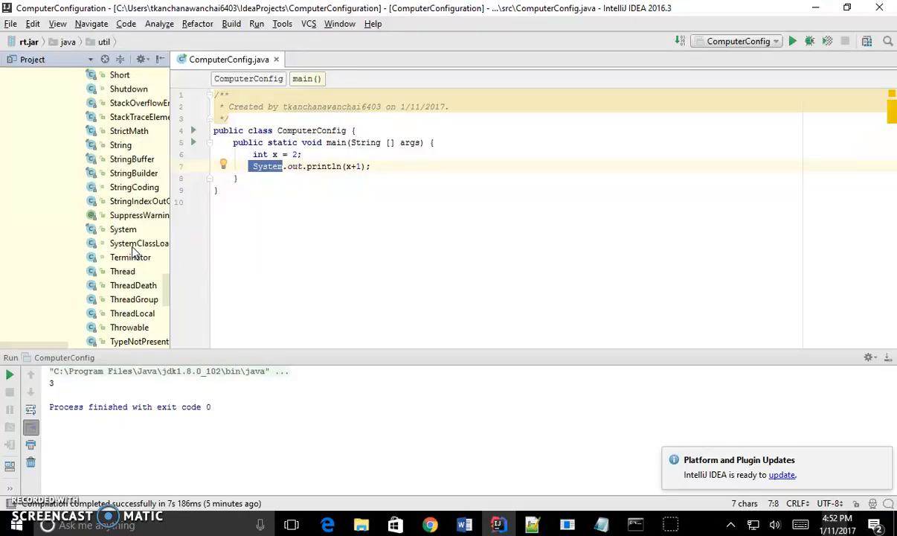
{"action": "left_click", "coordinate": [122, 229]}
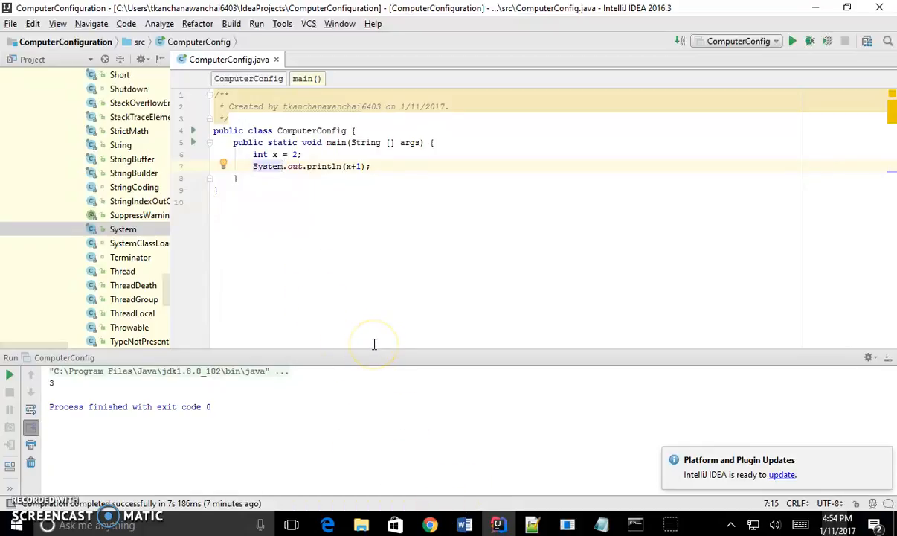
{"action": "mouse_move", "coordinate": [375, 344]}
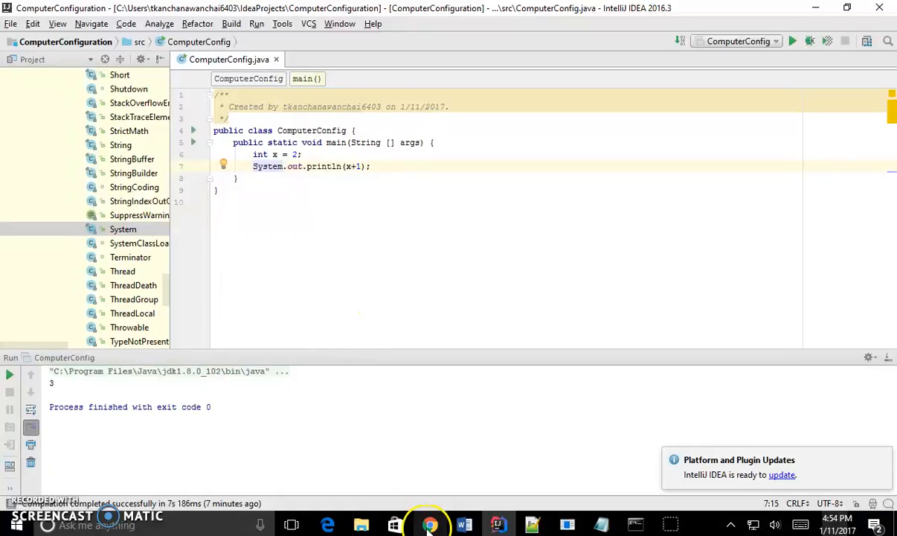
- Switch to Chrome and search the web for 'system java' in a new tab
{"action": "left_click", "coordinate": [430, 524]}
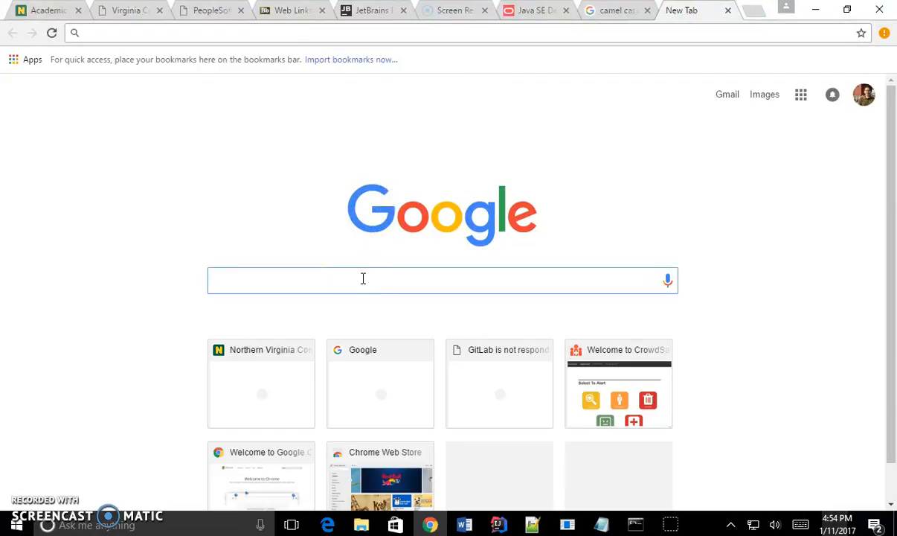
{"action": "type", "text": "systen"}
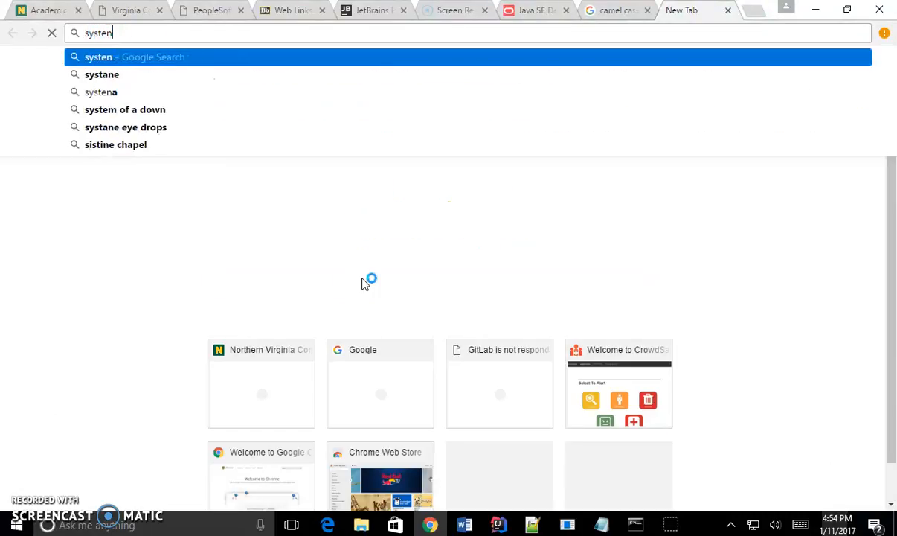
{"action": "type", "text": "m"}
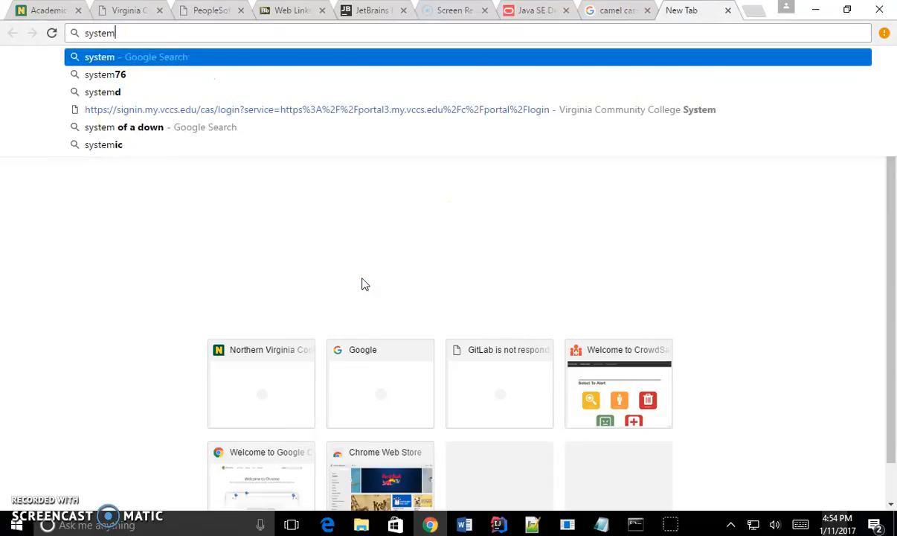
{"action": "type", "text": "java"}
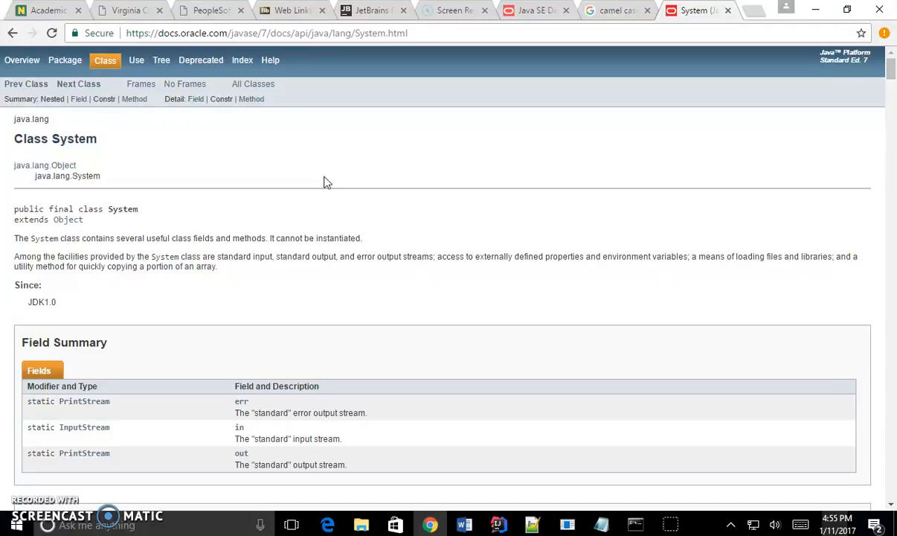
{"action": "mouse_move", "coordinate": [202, 59]}
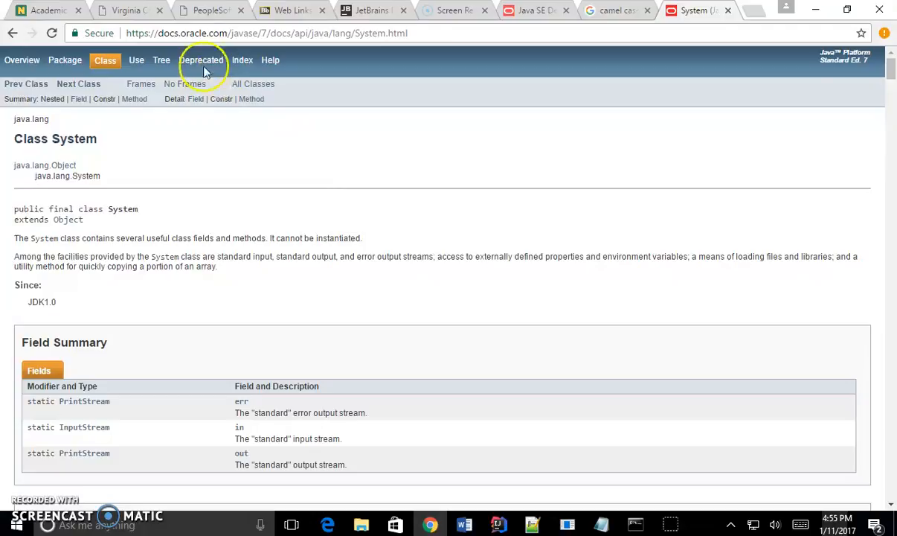
{"action": "mouse_move", "coordinate": [303, 223]}
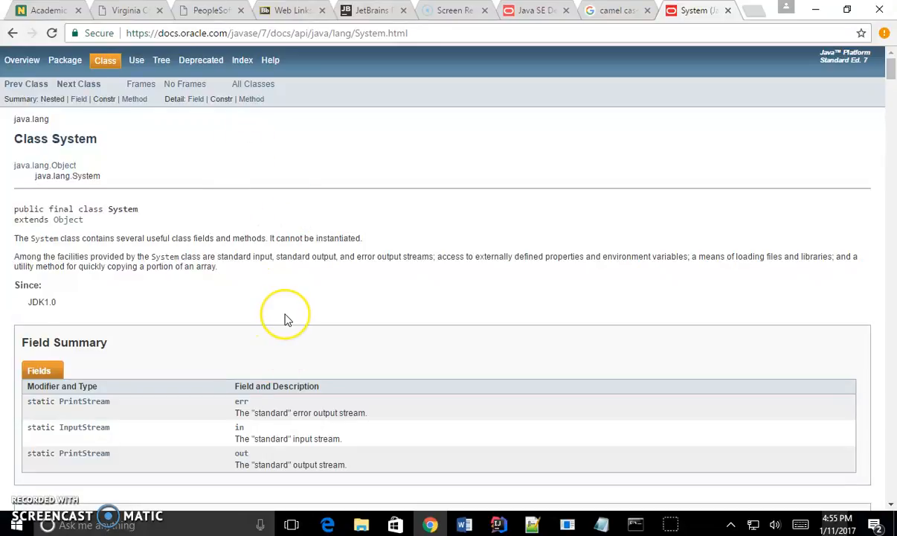
{"action": "mouse_move", "coordinate": [91, 131]}
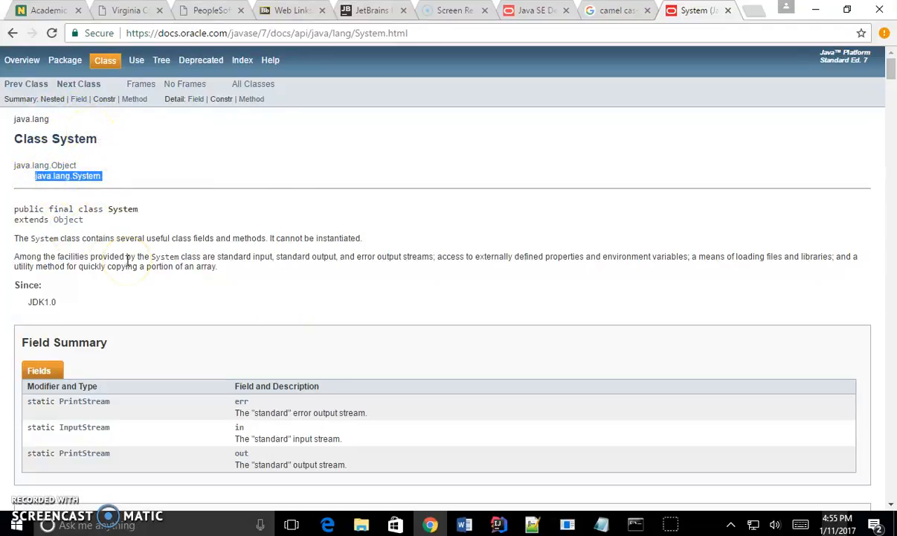
{"action": "mouse_move", "coordinate": [152, 224]}
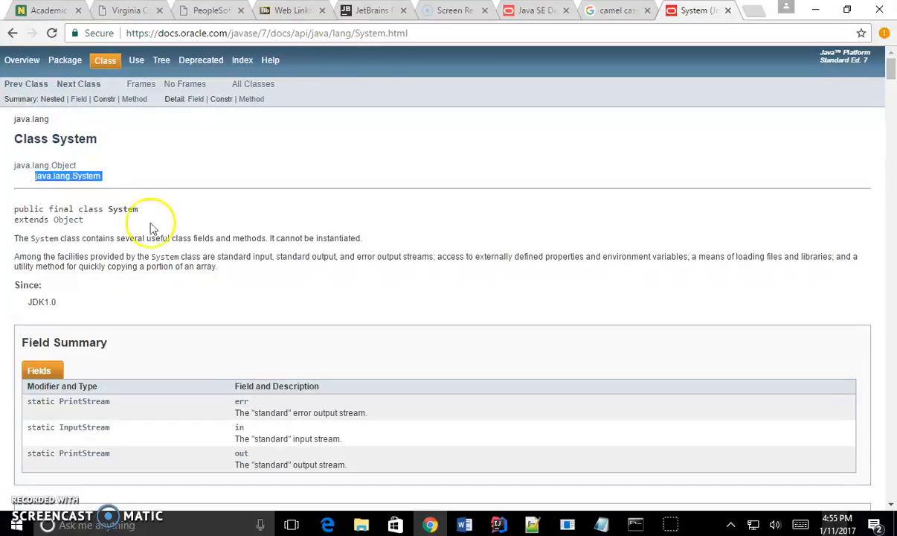
{"action": "mouse_move", "coordinate": [747, 80]}
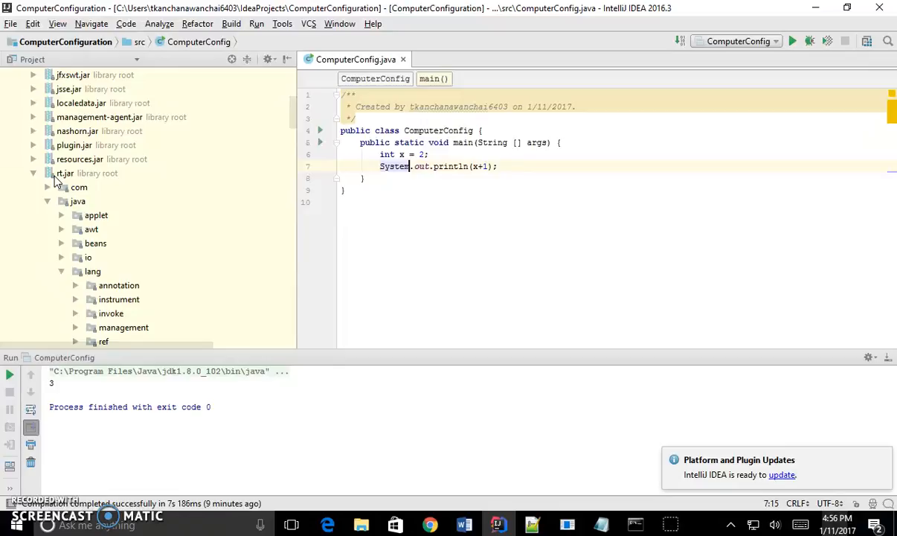
{"action": "mouse_move", "coordinate": [125, 271]}
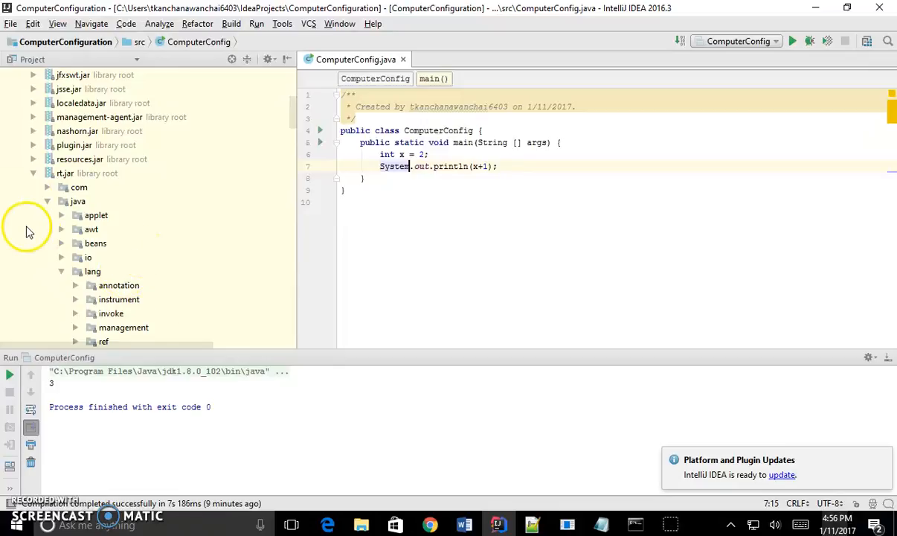
{"action": "mouse_move", "coordinate": [101, 229]}
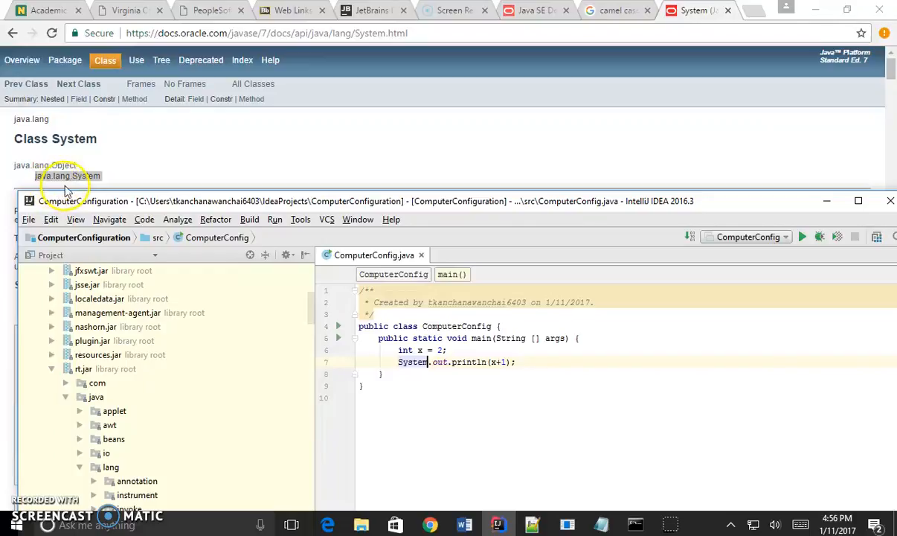
{"action": "mouse_move", "coordinate": [107, 201]}
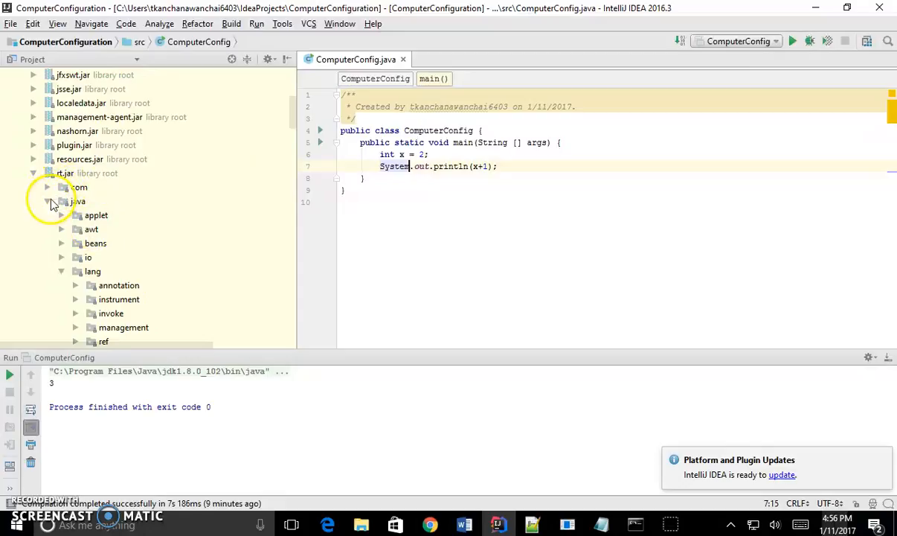
- Collapse rt.jar and expand access-bridge-64.jar's accessibility package instead
{"action": "left_click", "coordinate": [77, 201]}
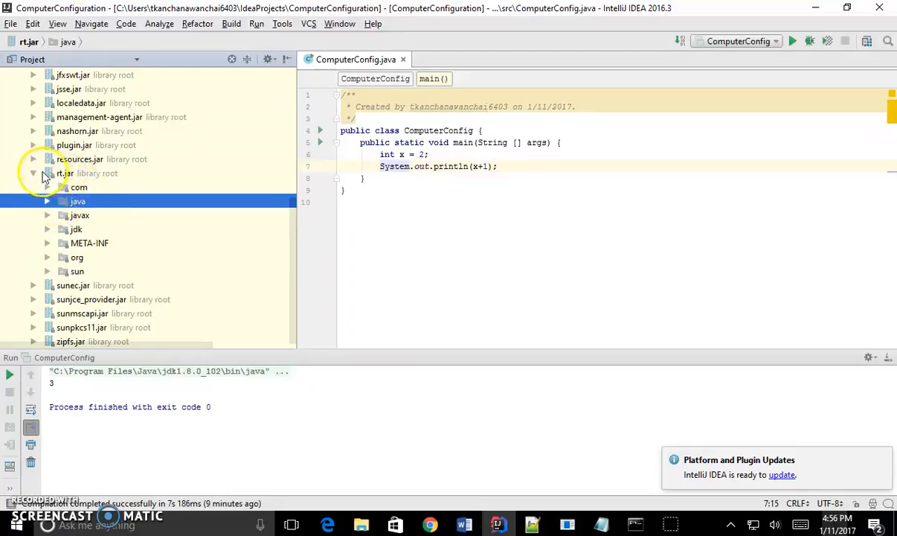
{"action": "left_click", "coordinate": [66, 173]}
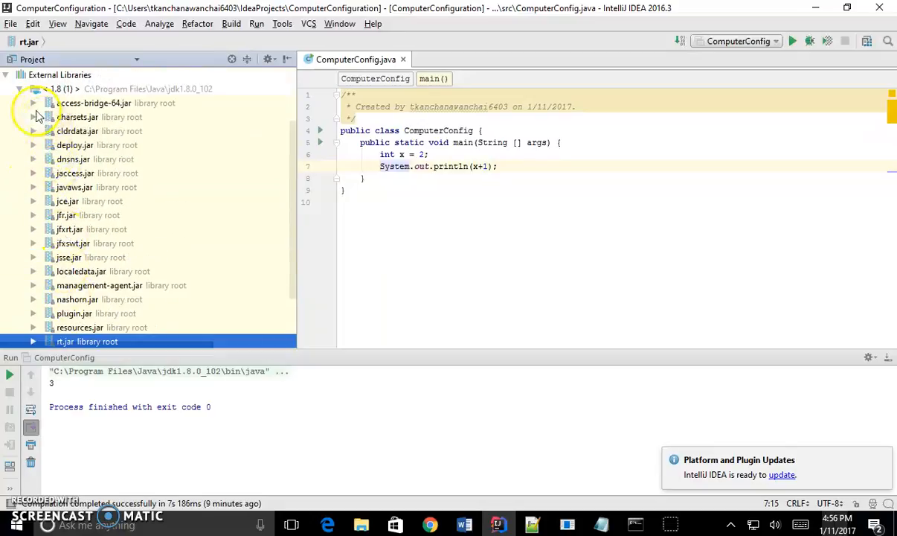
{"action": "left_click", "coordinate": [33, 103]}
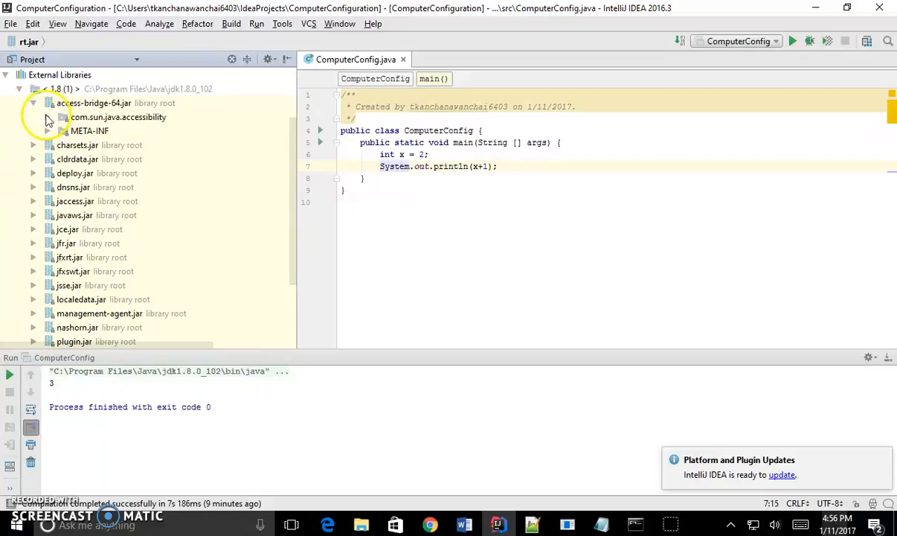
{"action": "left_click", "coordinate": [47, 116]}
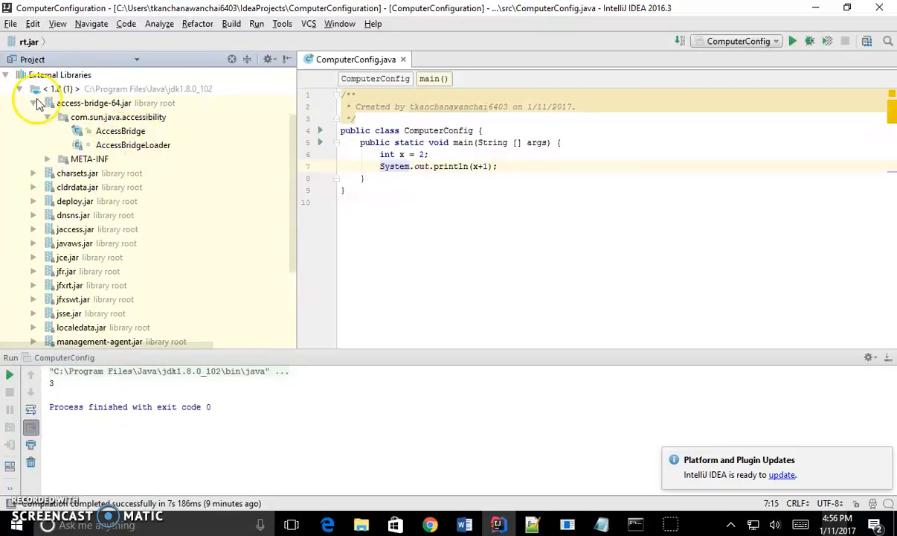
- Look through the remaining JDK 1.8 jars and collapse the External Libraries node
{"action": "left_click", "coordinate": [65, 262]}
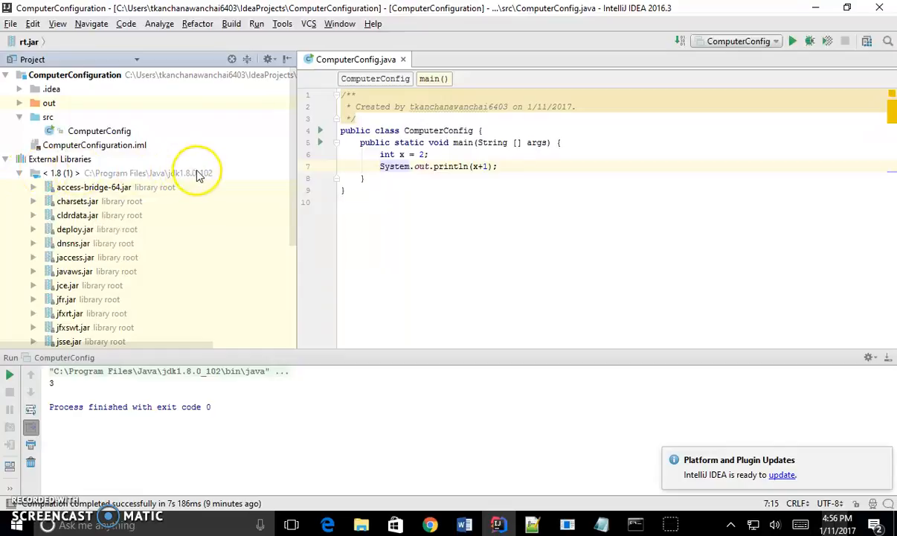
{"action": "mouse_move", "coordinate": [184, 180]}
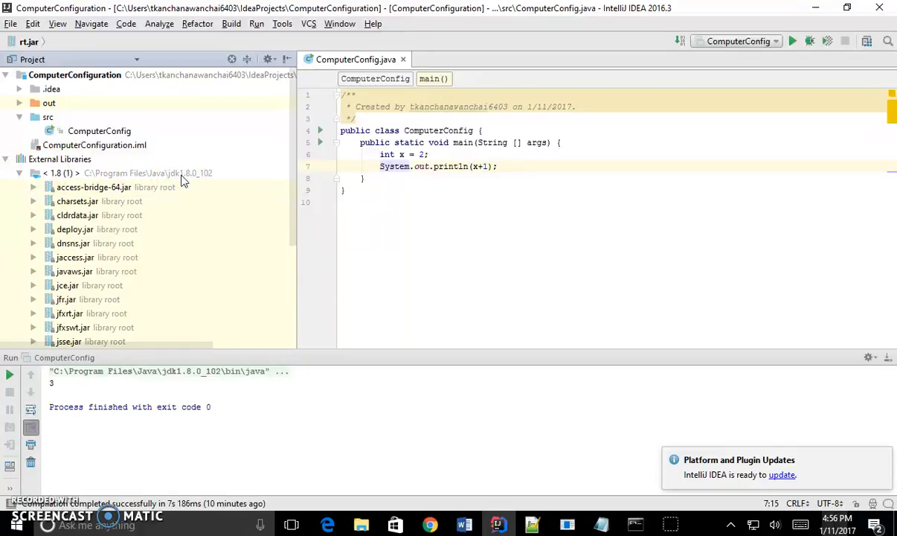
{"action": "mouse_move", "coordinate": [197, 186]}
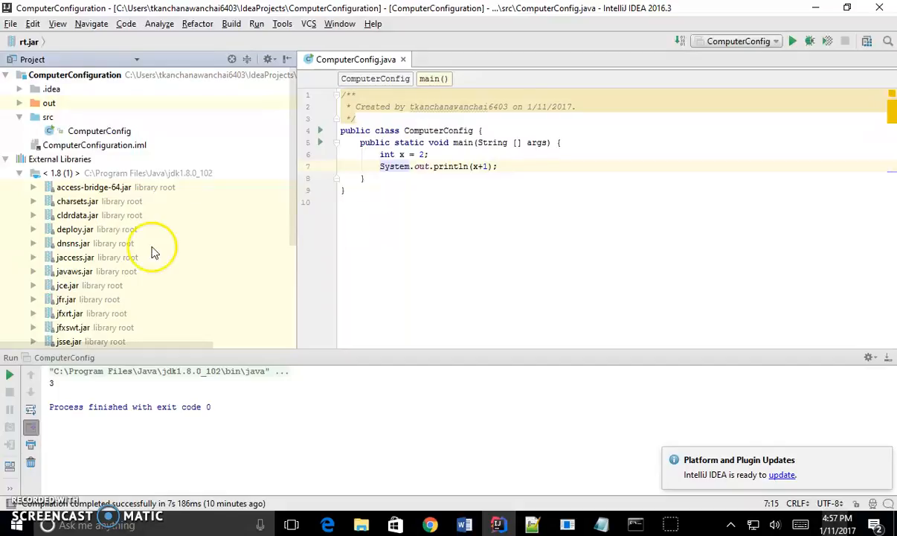
{"action": "scroll", "scroll_direction": "down", "scroll_amount": 3}
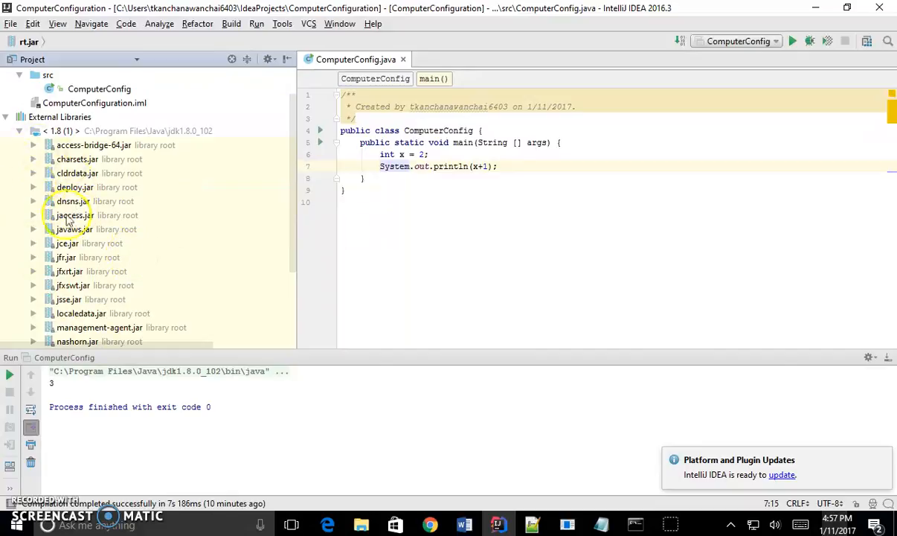
{"action": "mouse_move", "coordinate": [87, 275]}
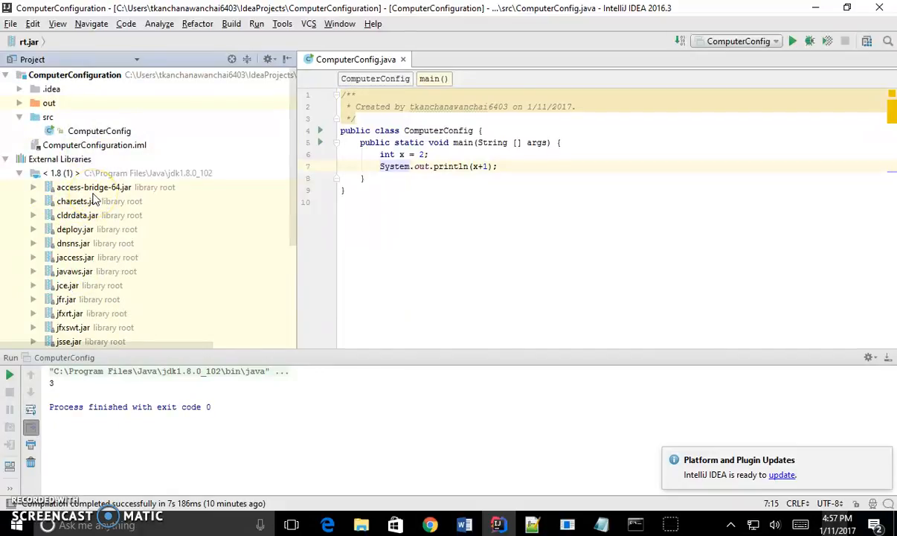
{"action": "mouse_move", "coordinate": [197, 172]}
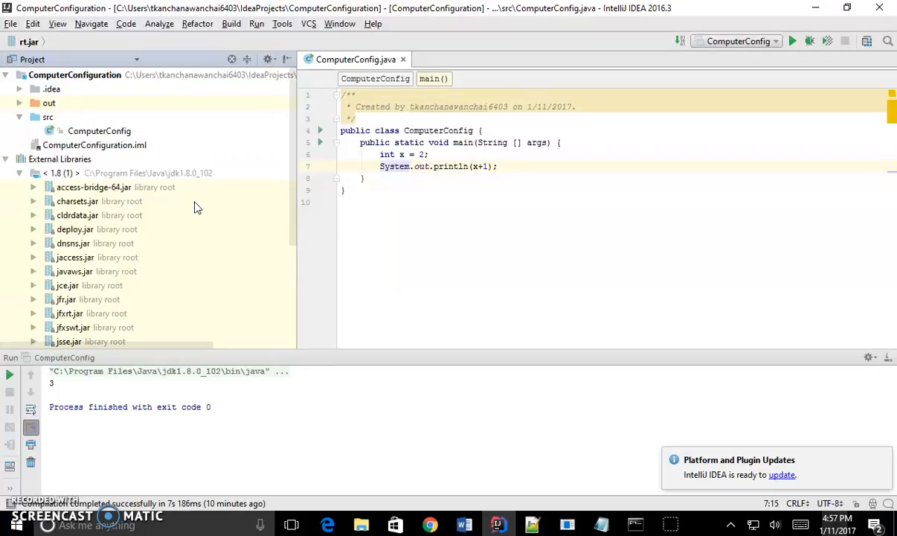
{"action": "scroll", "scroll_direction": "down", "scroll_amount": 3}
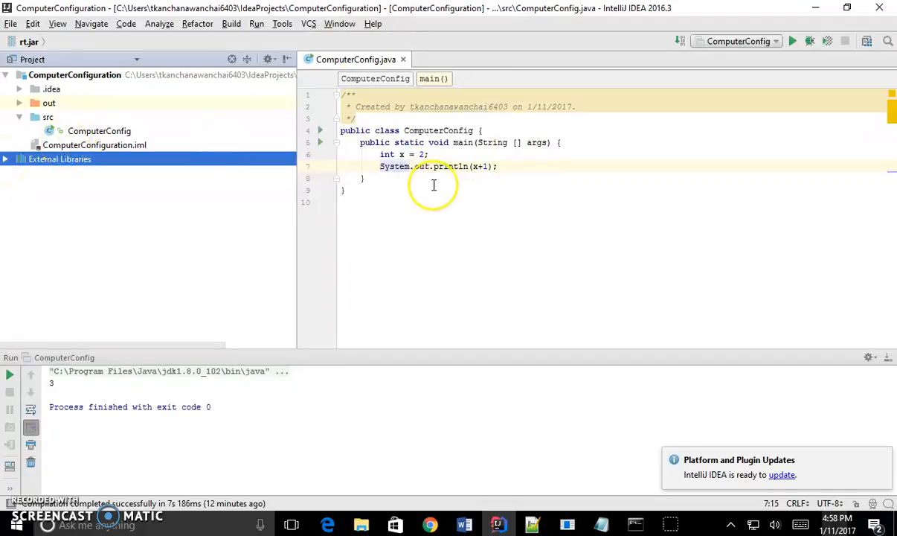
- Focus the ComputerConfig.java editor before switching to the System Javadoc in Chrome
{"action": "left_click", "coordinate": [518, 167]}
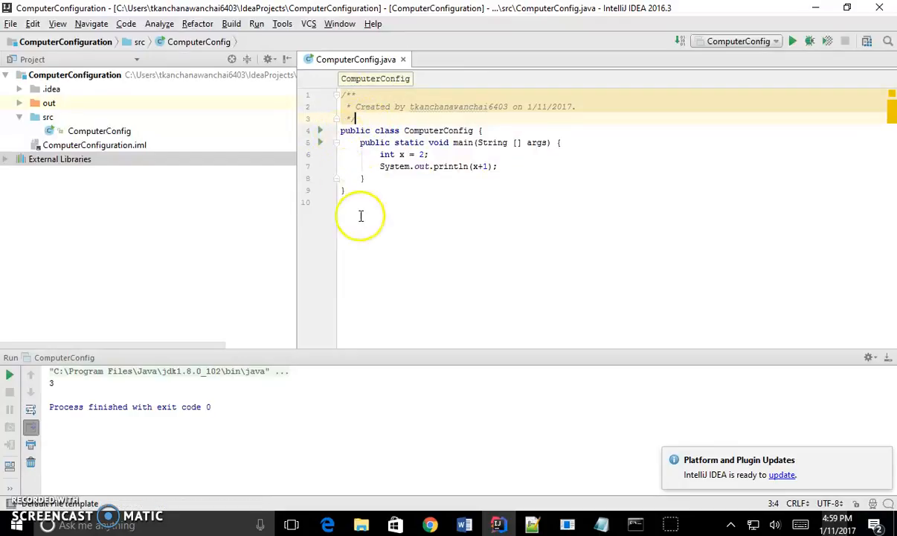
{"action": "mouse_move", "coordinate": [509, 478]}
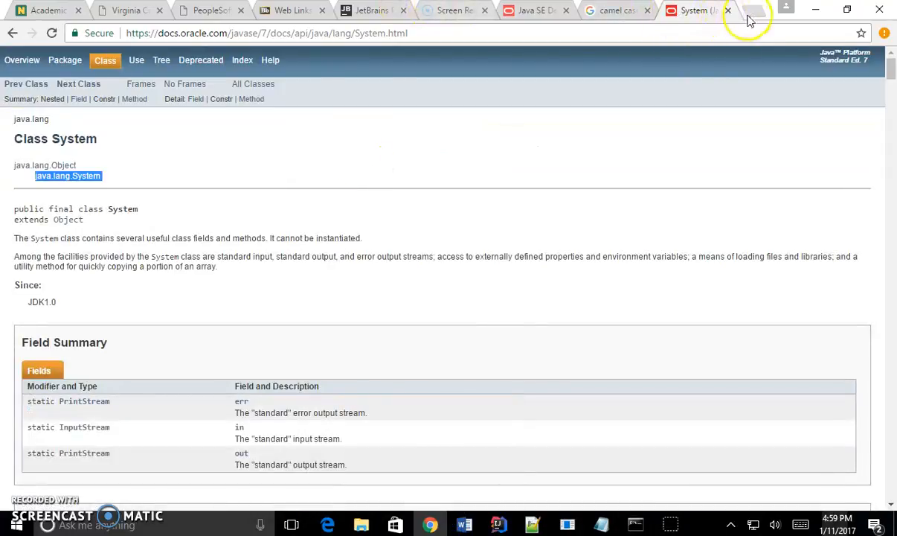
- Run a Google search for 'include c++' in a fresh Chrome tab
{"action": "left_click", "coordinate": [750, 9]}
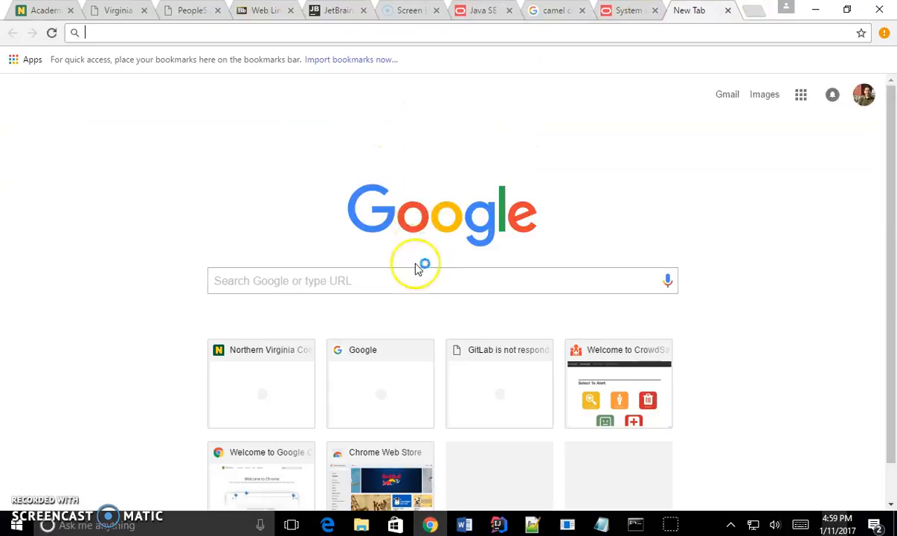
{"action": "left_click", "coordinate": [417, 279]}
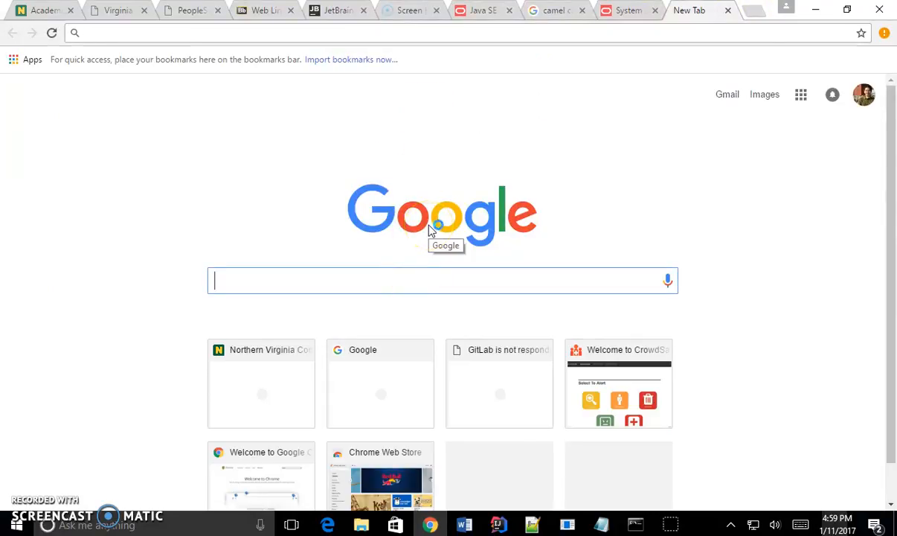
{"action": "type", "text": "include css"}
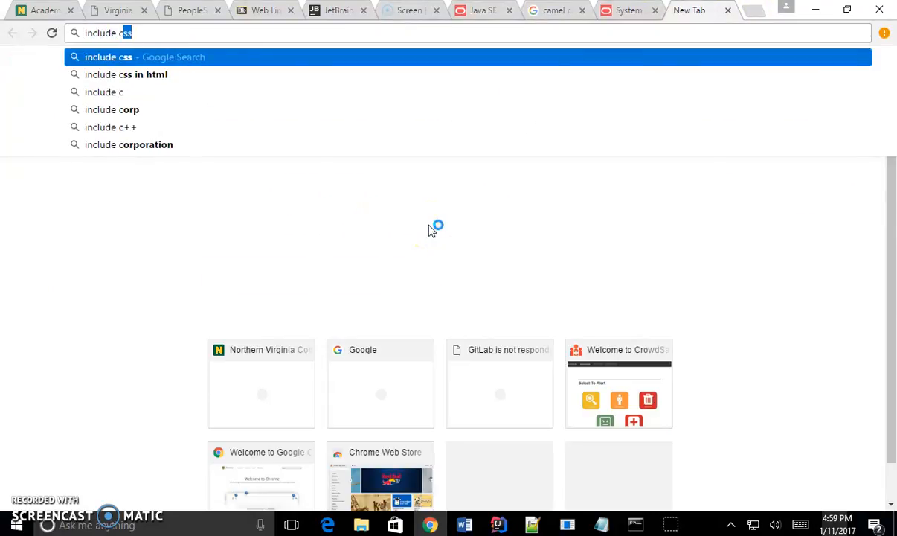
{"action": "left_click", "coordinate": [113, 127]}
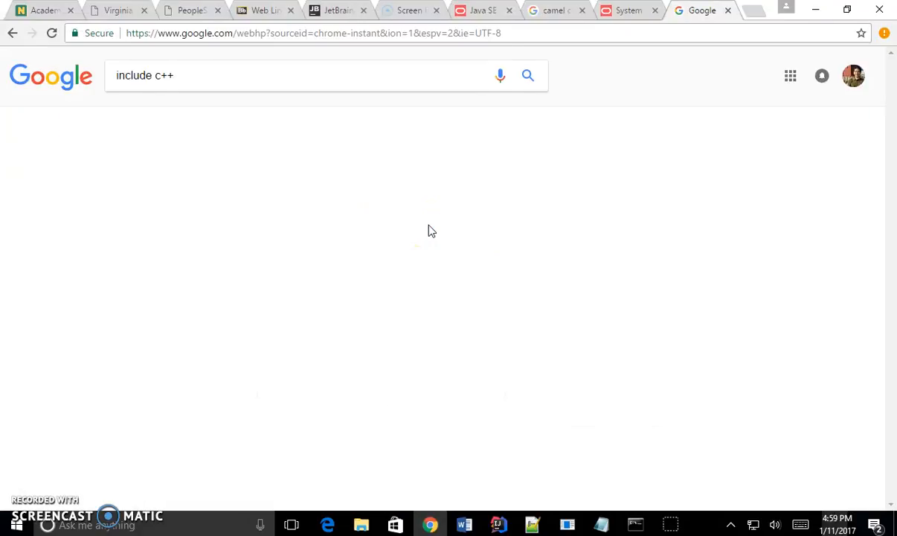
{"action": "left_click", "coordinate": [527, 74]}
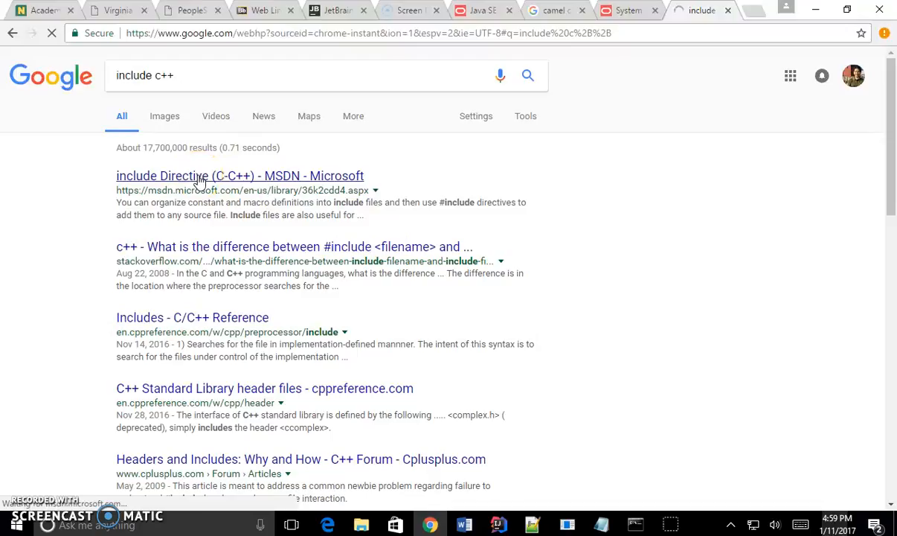
{"action": "left_click", "coordinate": [240, 175]}
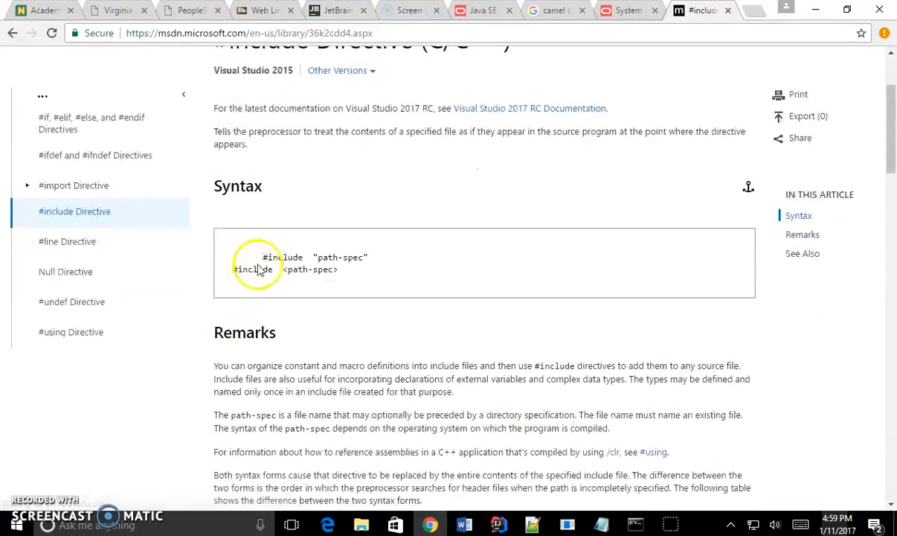
{"action": "scroll", "scroll_direction": "down", "scroll_amount": 3}
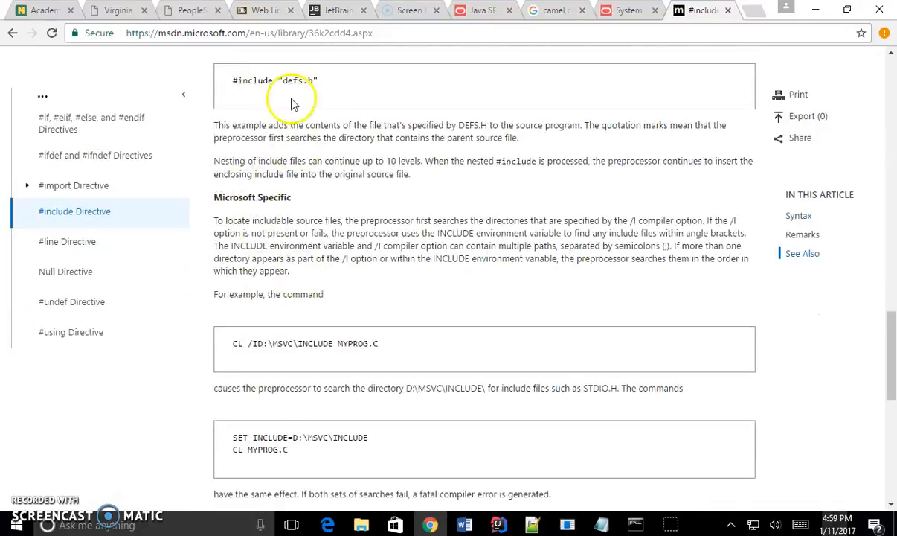
{"action": "scroll", "scroll_direction": "down", "scroll_amount": 3}
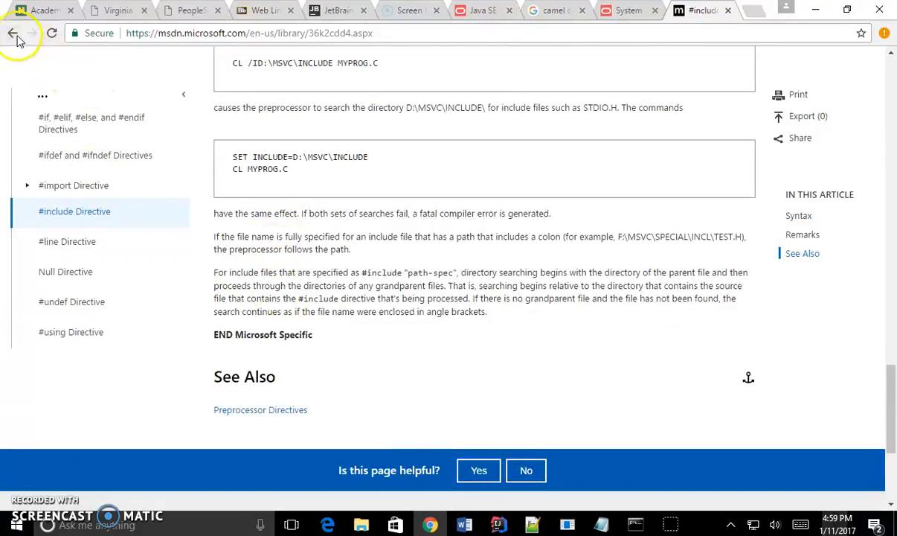
{"action": "left_click", "coordinate": [11, 33]}
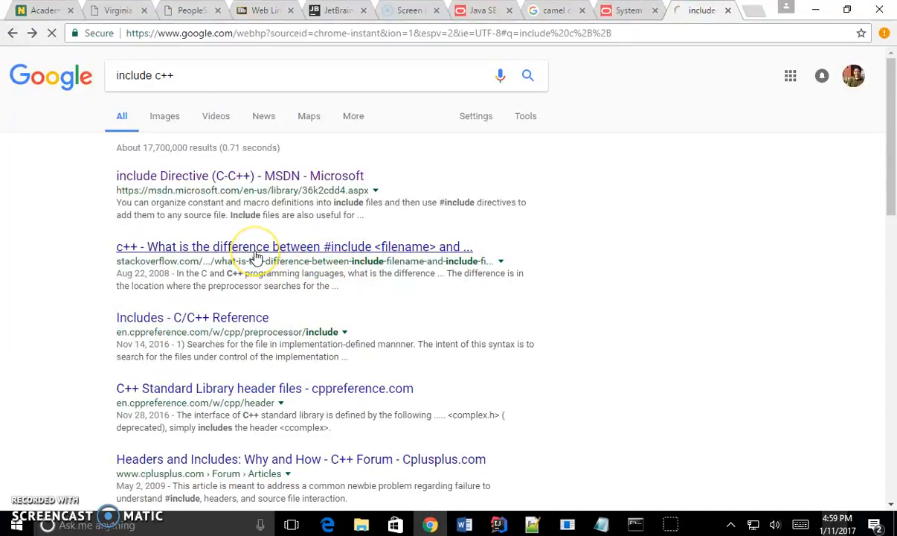
{"action": "left_click", "coordinate": [294, 247]}
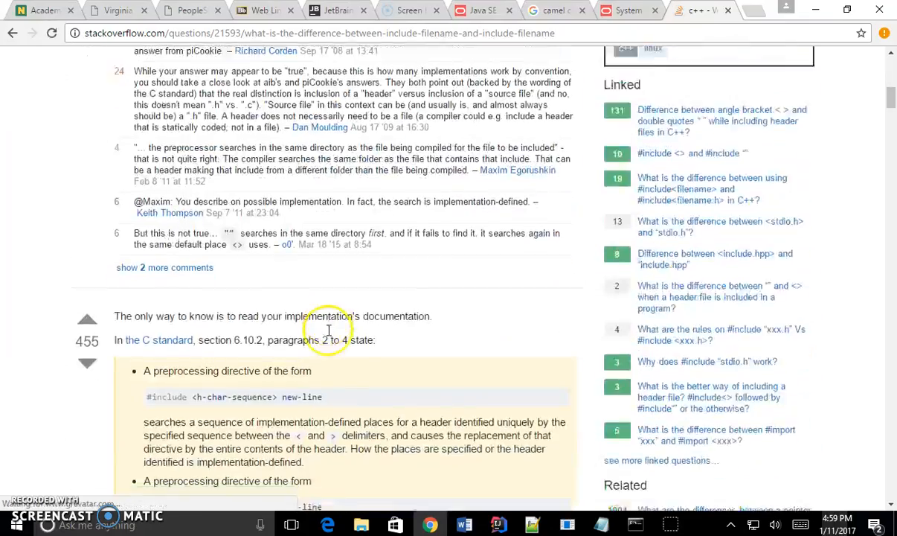
{"action": "scroll", "scroll_direction": "down", "scroll_amount": 3}
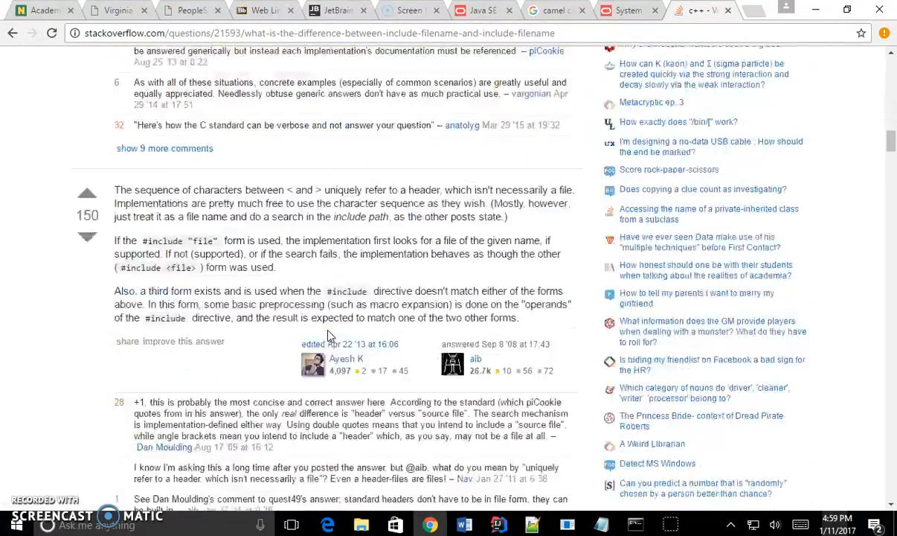
{"action": "scroll", "scroll_direction": "down", "scroll_amount": 3}
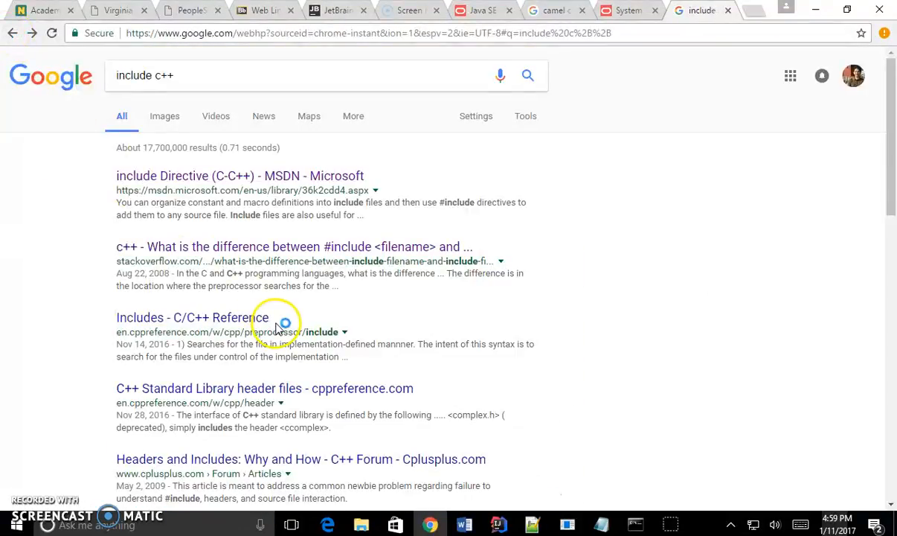
{"action": "mouse_move", "coordinate": [259, 386]}
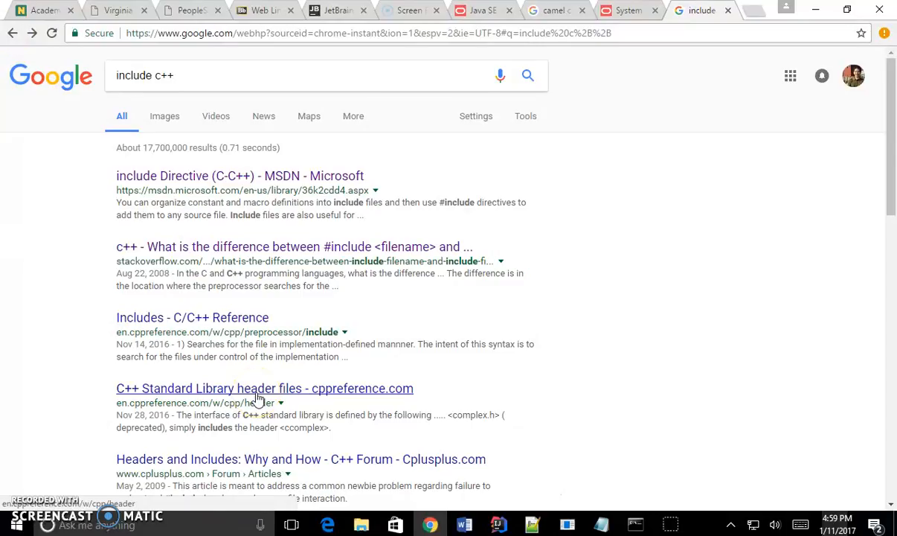
- Search 'include c++ sample code' and open cplusplus.com's 'Structure of a program' tutorial
{"action": "type", "text": "sample code"}
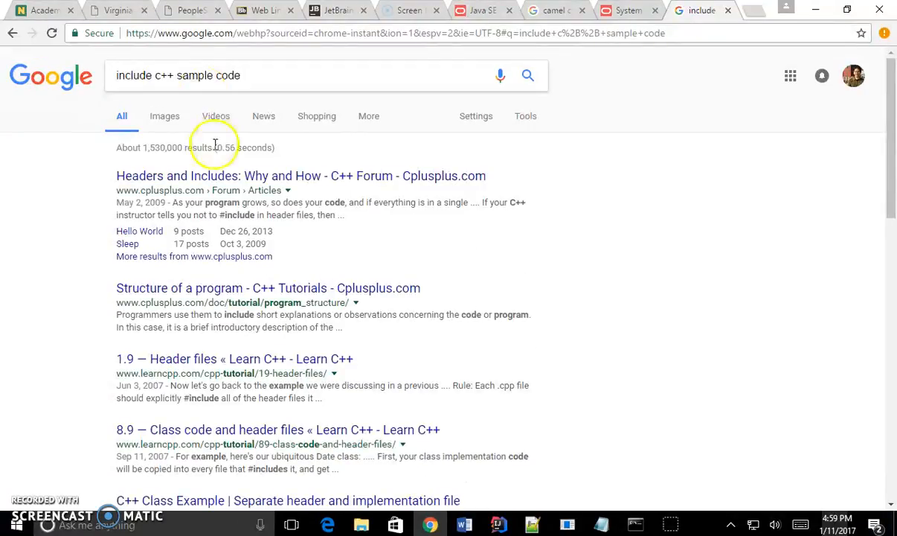
{"action": "mouse_move", "coordinate": [206, 302]}
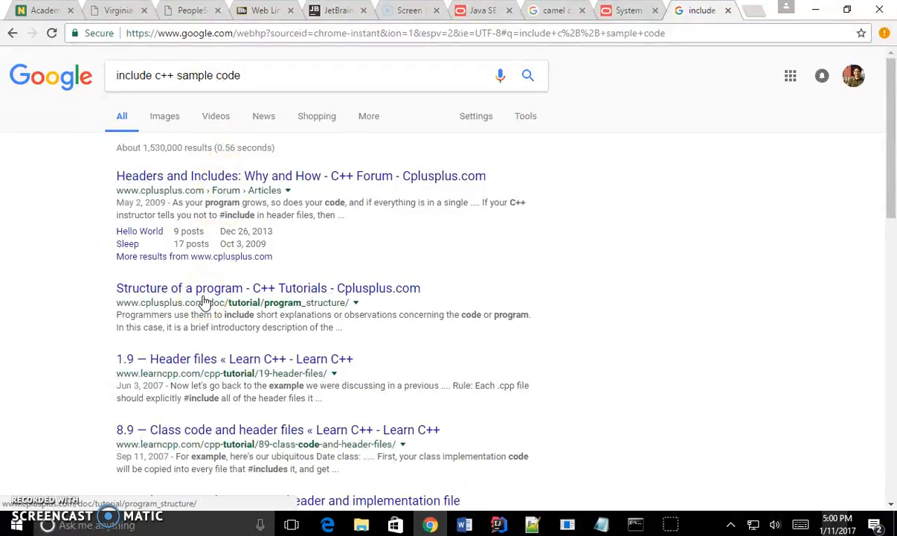
{"action": "left_click", "coordinate": [268, 289]}
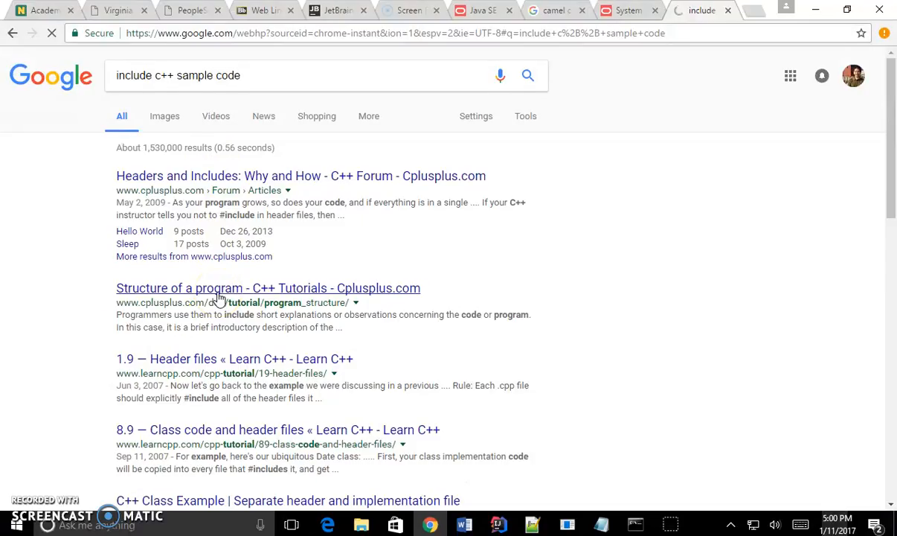
{"action": "left_click", "coordinate": [268, 289]}
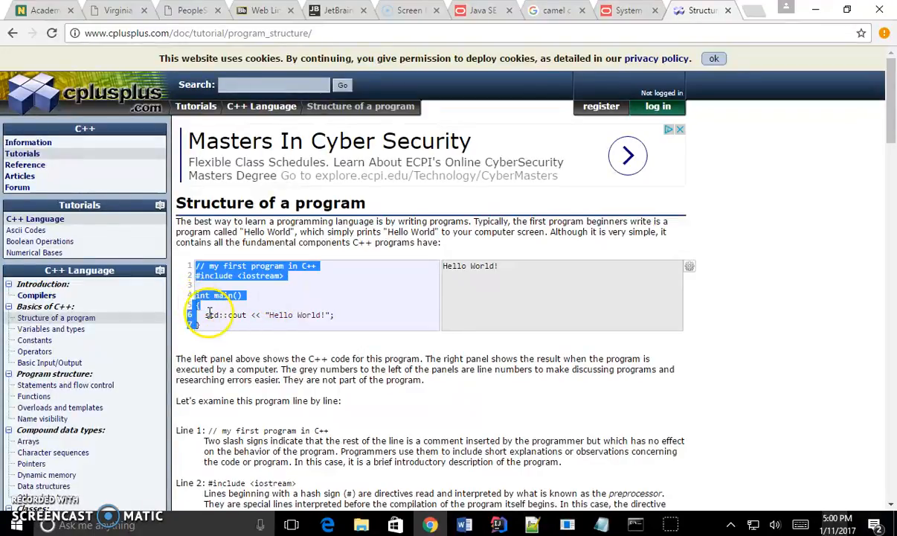
{"action": "left_click", "coordinate": [266, 296]}
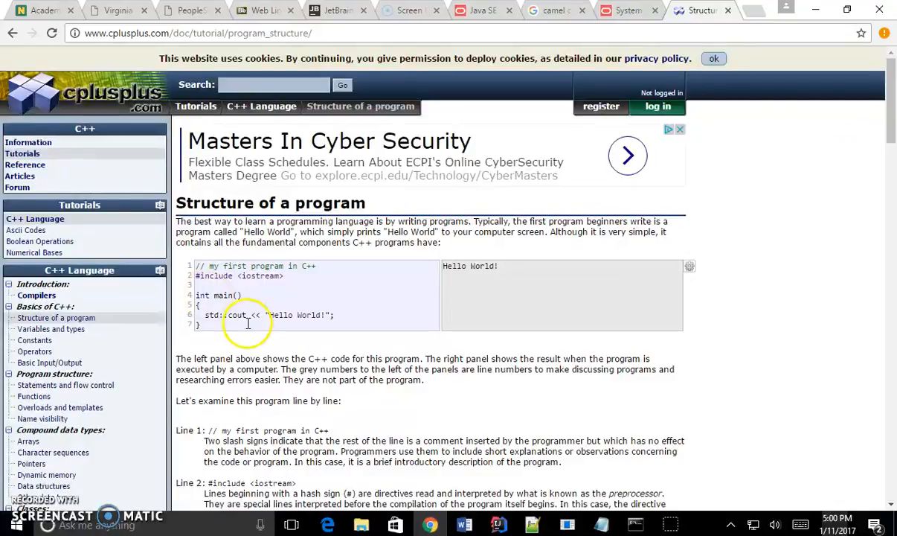
{"action": "double_click", "coordinate": [223, 295]}
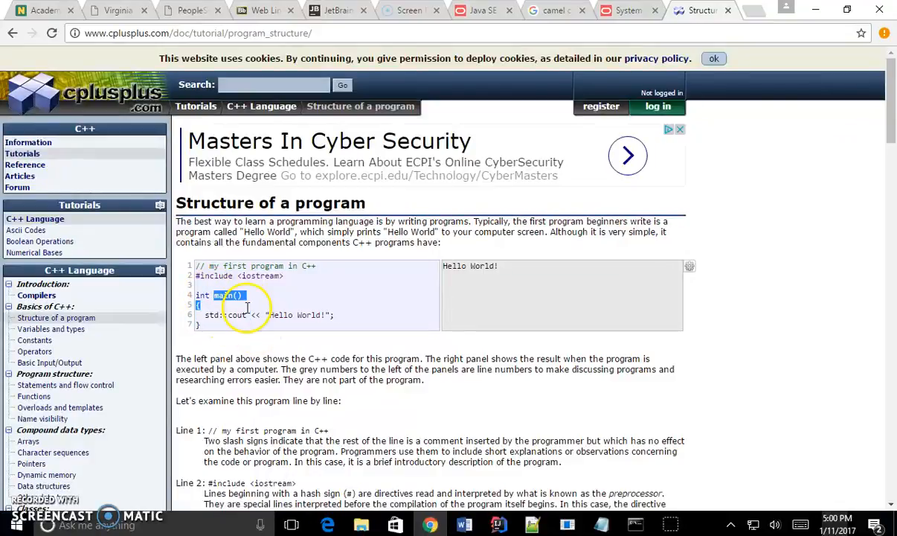